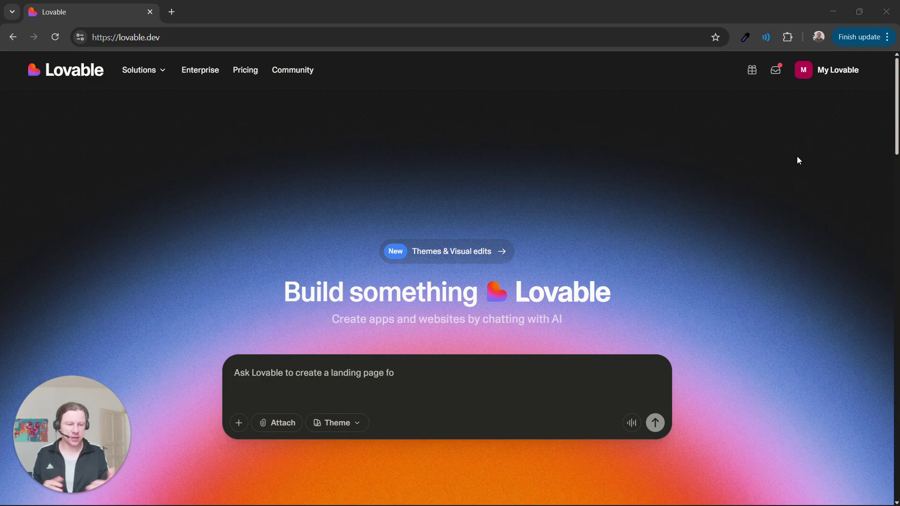
- Enter the snake game prompt (modes, leaderboard, spectating, login, tests, mocked backend) and select its opening lines
type("r")
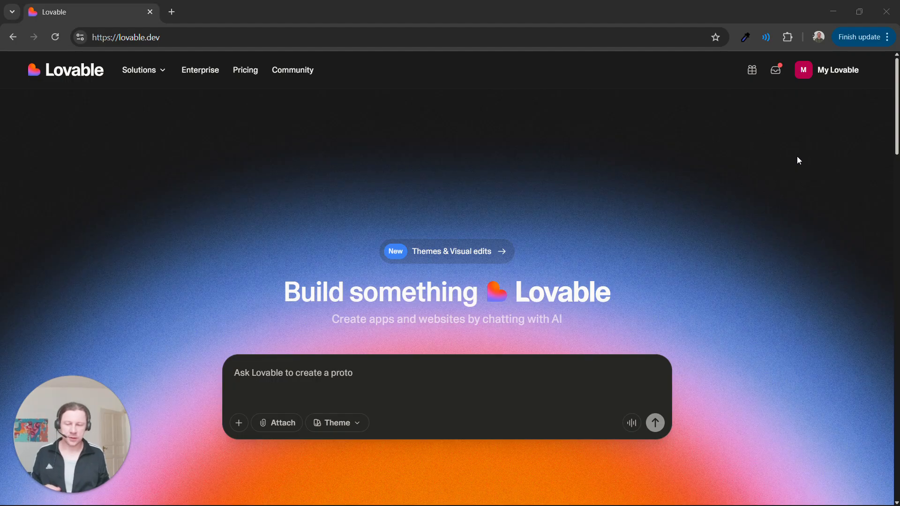
type("t")
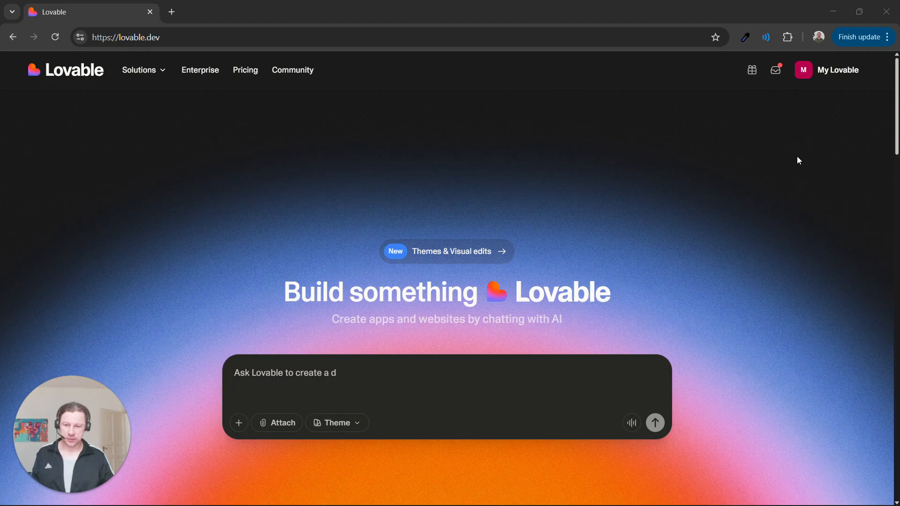
type("ashboard to...")
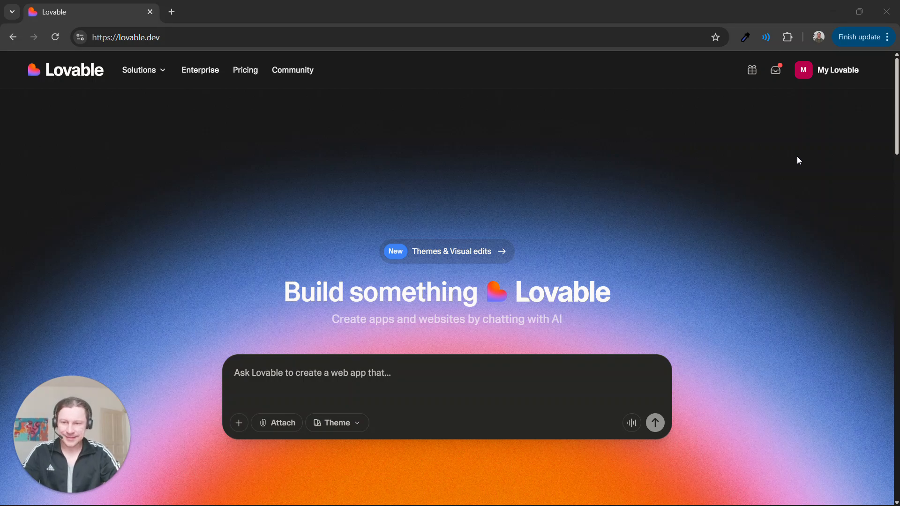
key("Alt+Tab")
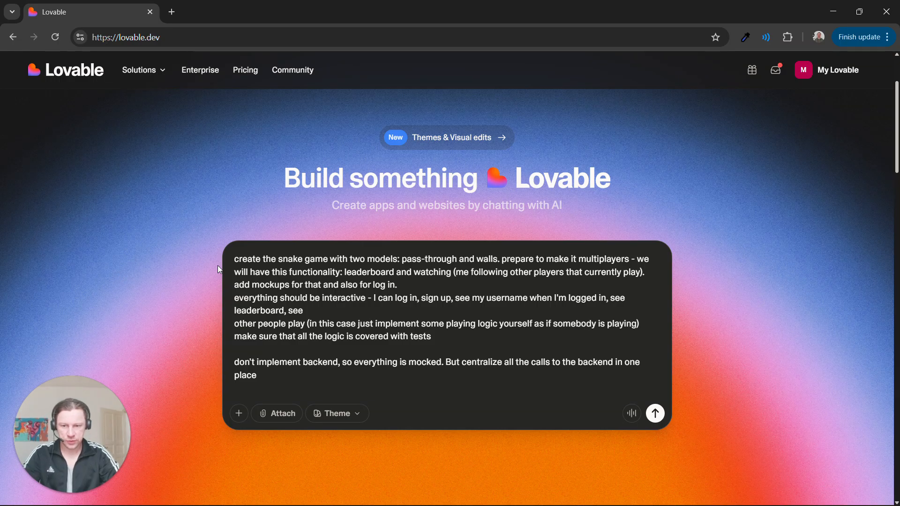
scroll("down", 3)
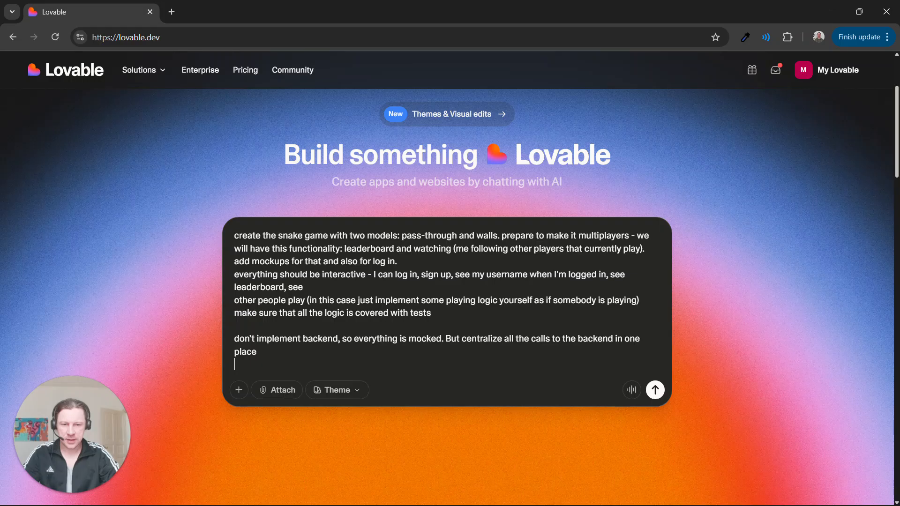
left_click_drag(234, 235, 396, 261)
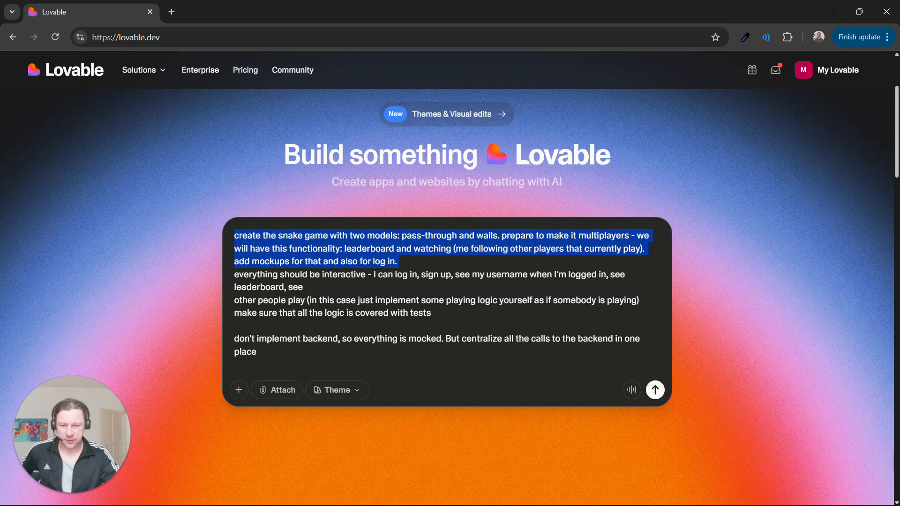
double_click(432, 248)
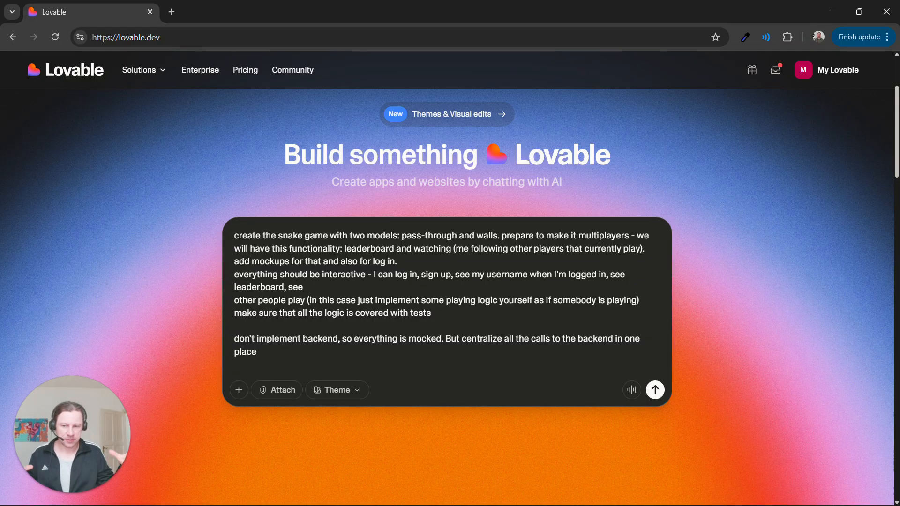
left_click(505, 235)
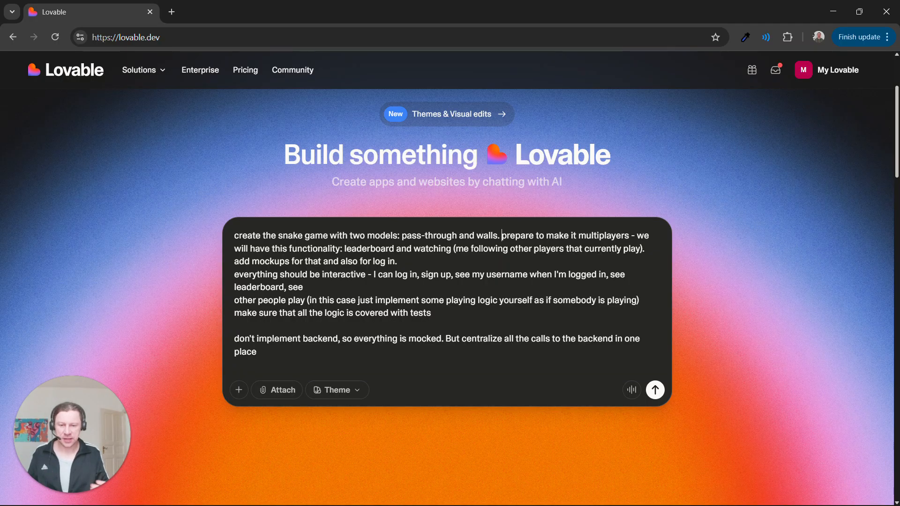
mouse_move(502, 218)
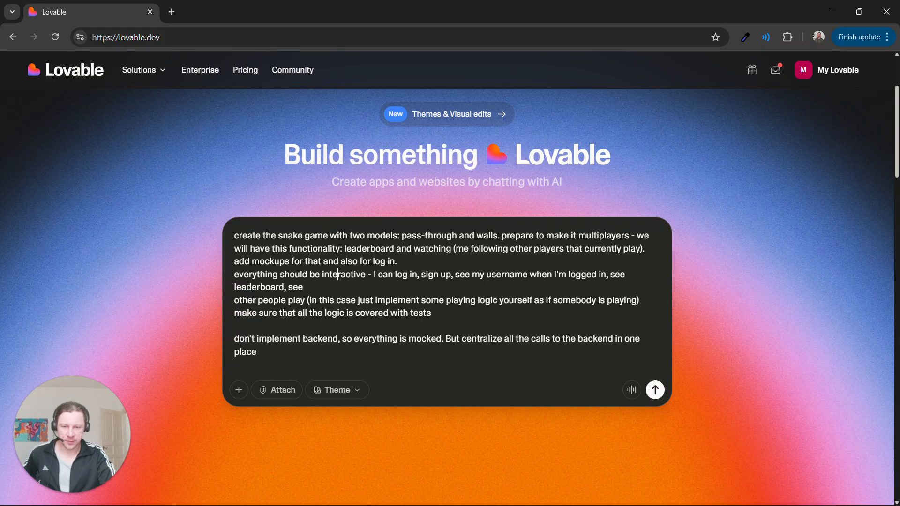
left_click_drag(234, 235, 396, 261)
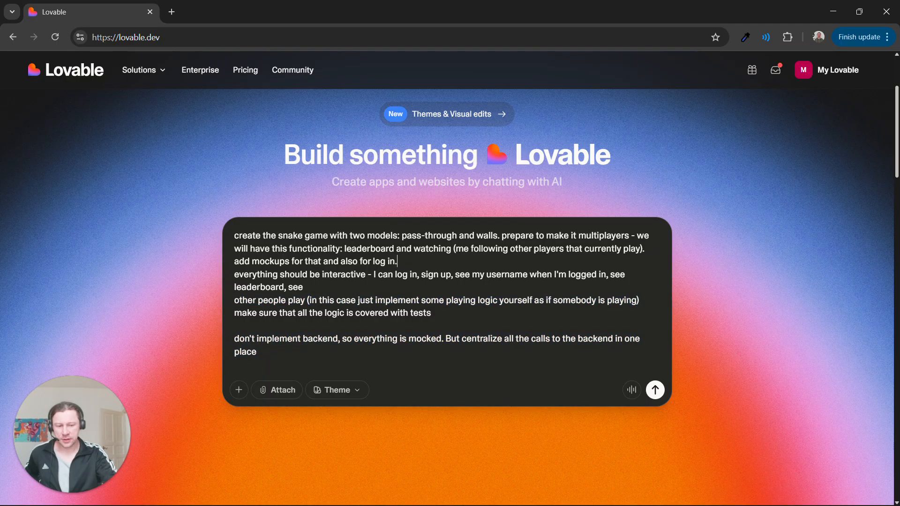
- Send the prompt, postpone notifications, and wait for the Snake Arena Online preview to load
left_click(655, 390)
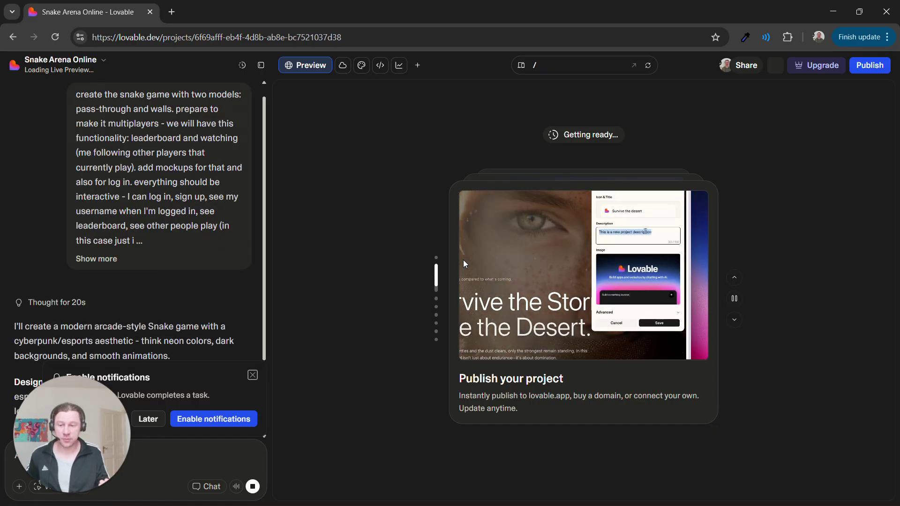
left_click(658, 323)
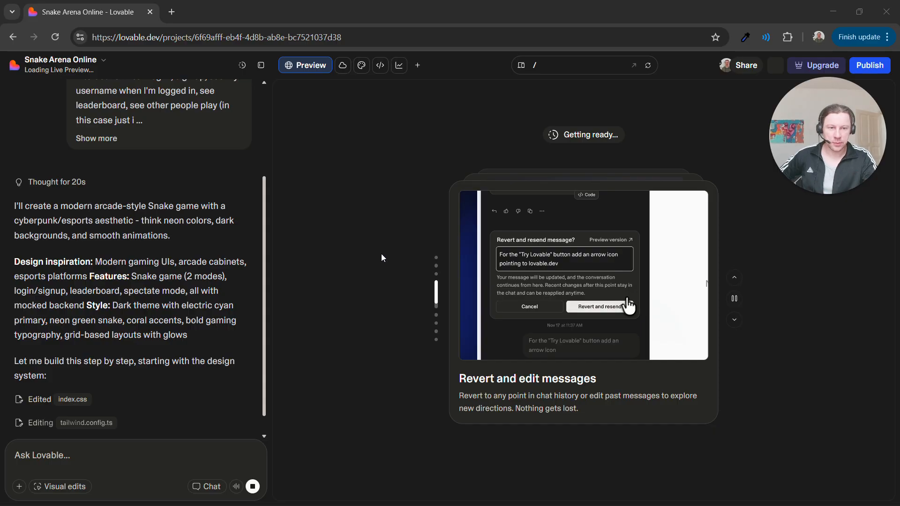
left_click(600, 307)
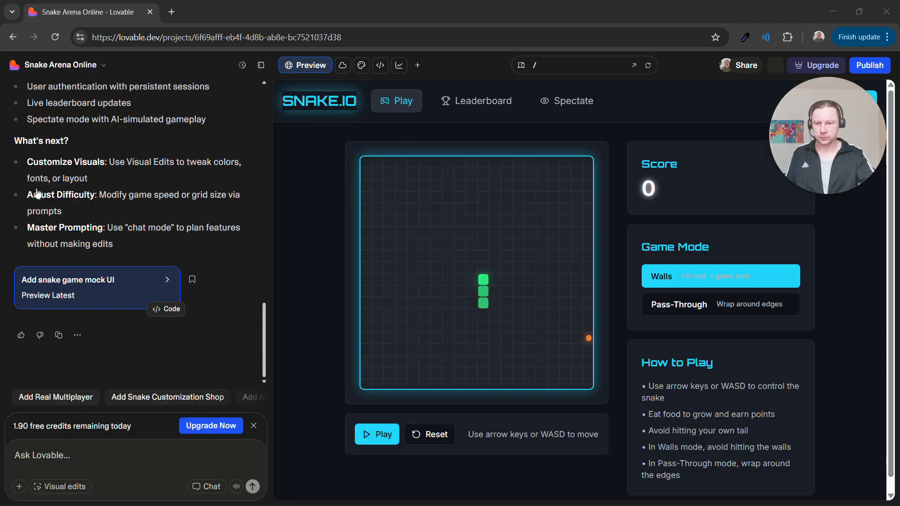
mouse_move(360, 197)
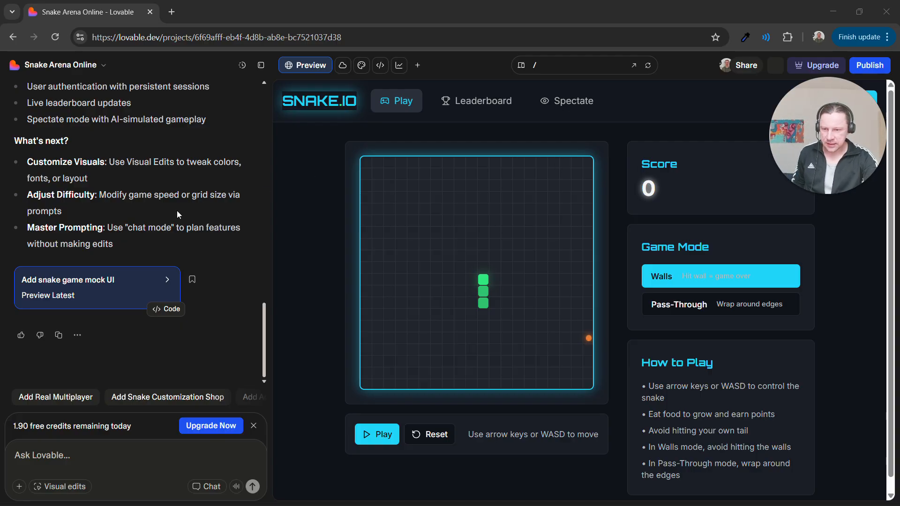
mouse_move(171, 253)
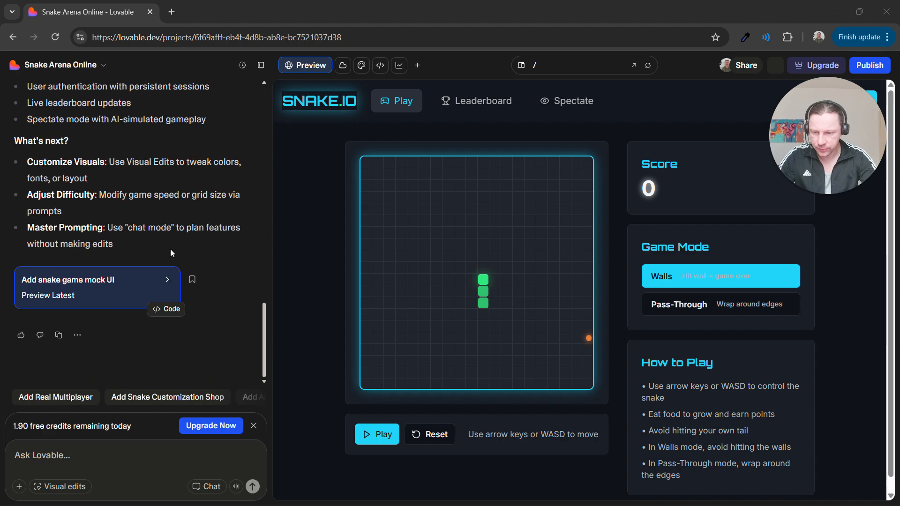
- Open the 'Add snake game mock UI' code changes and expand all 16 edited files
left_click(166, 309)
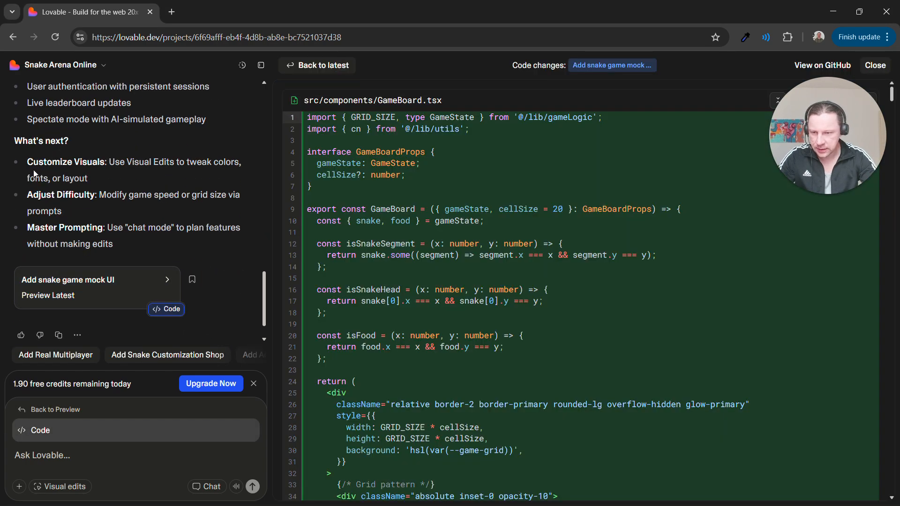
mouse_move(718, 204)
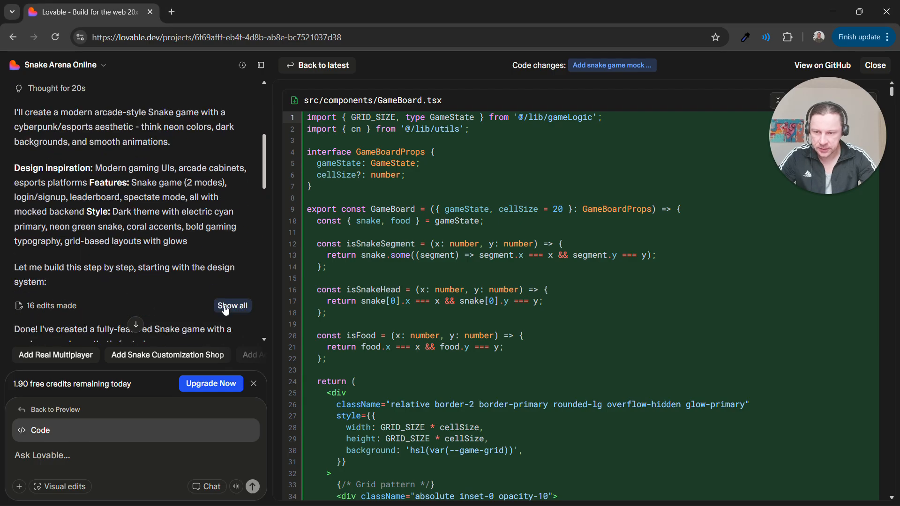
left_click(232, 305)
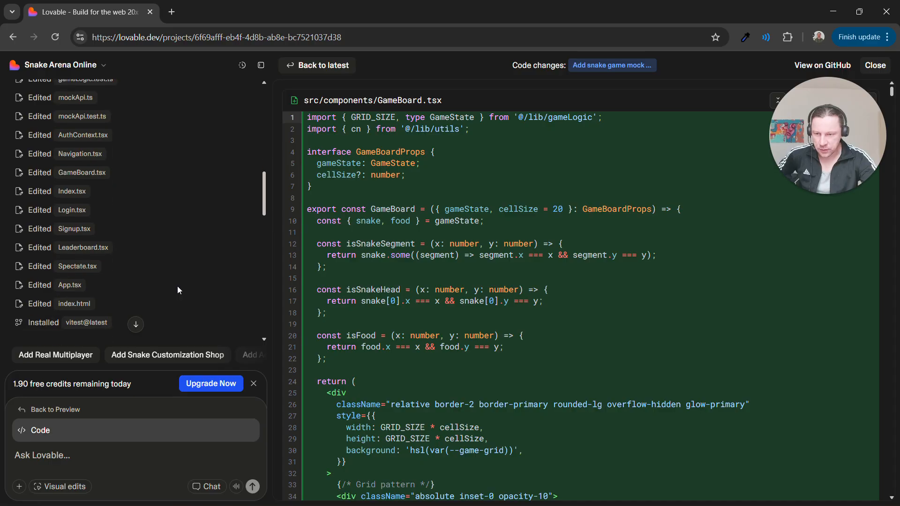
scroll("down", 3)
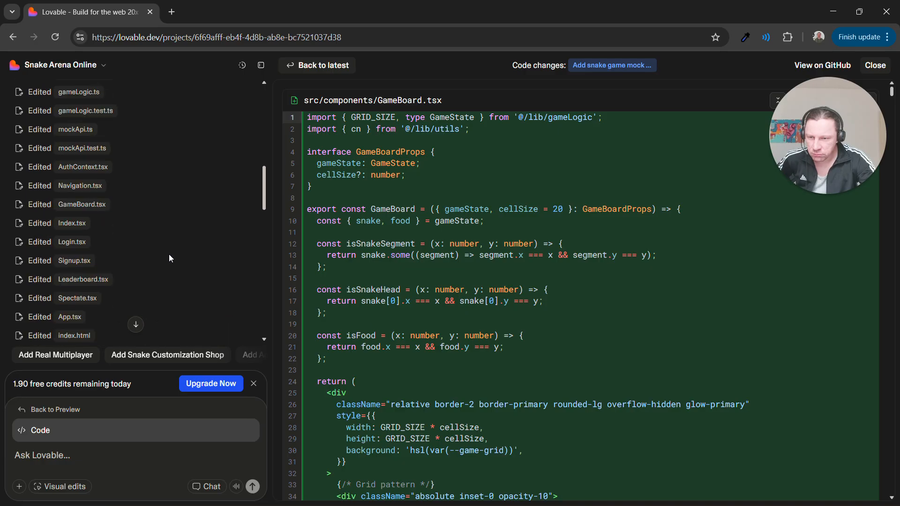
scroll("down", 3)
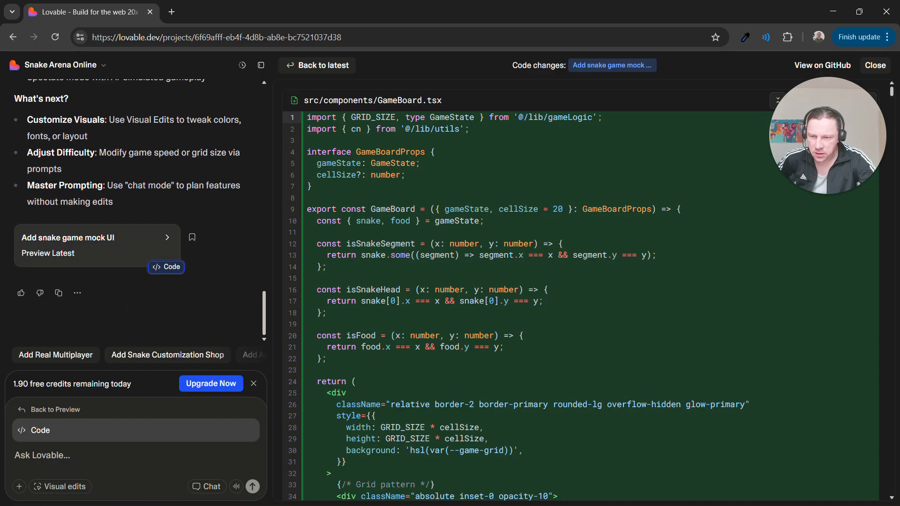
- Browse the project source tree in the Code tab, expanding the lib folder with the game logic
left_click(306, 65)
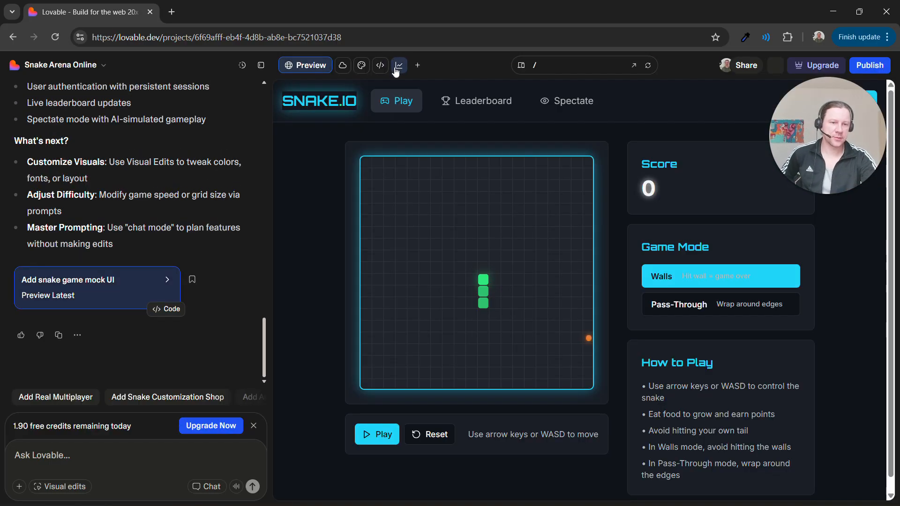
mouse_move(400, 65)
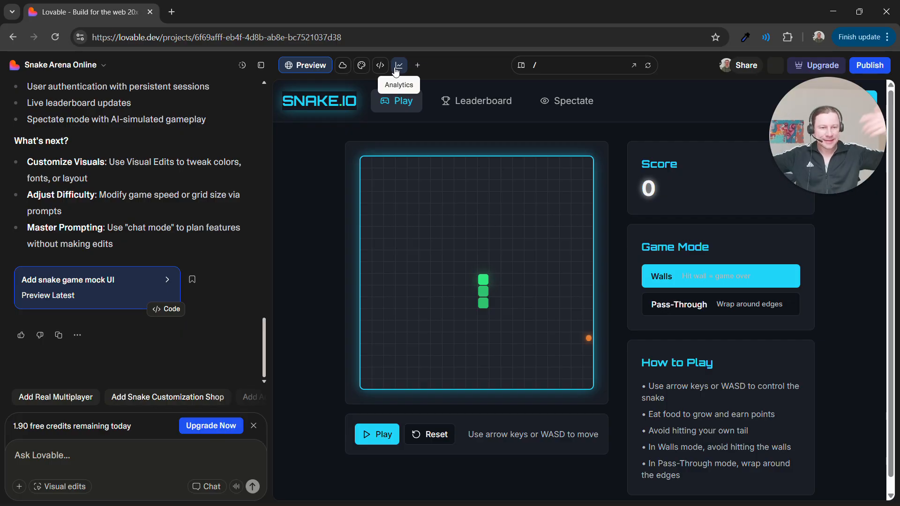
left_click(380, 65)
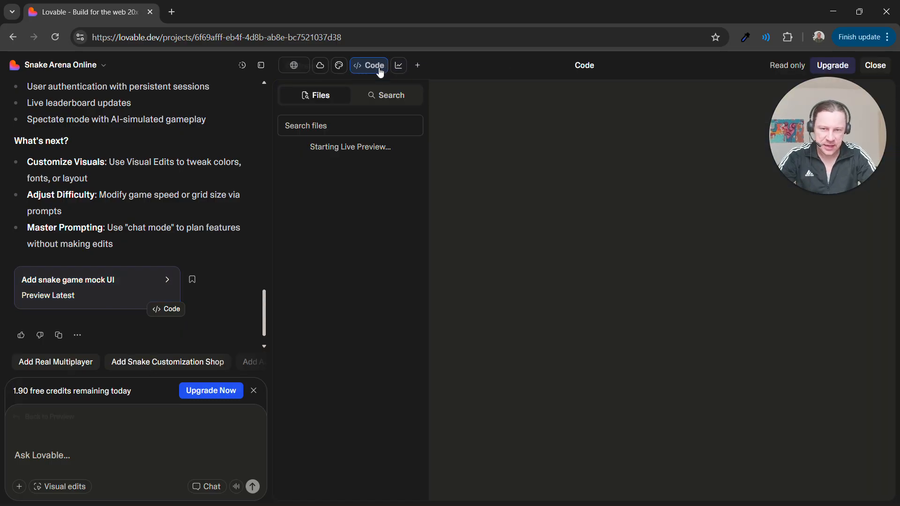
left_click(367, 65)
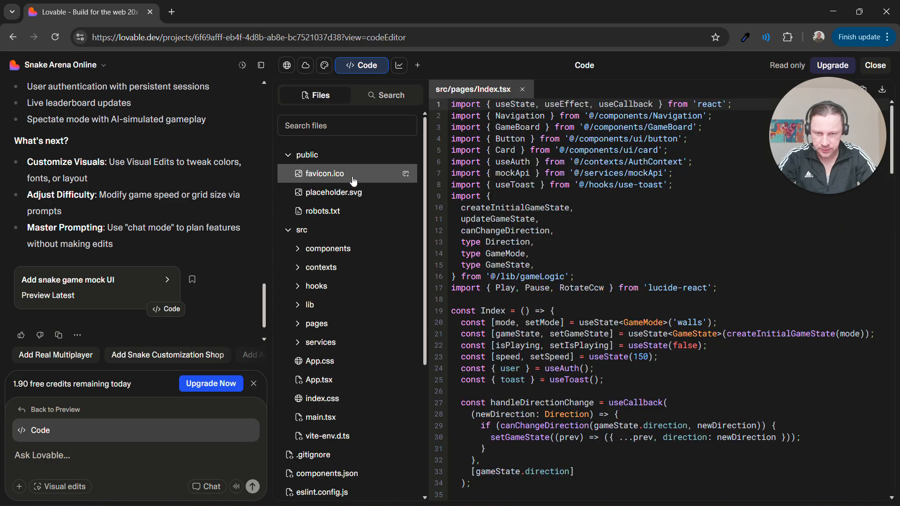
left_click(309, 305)
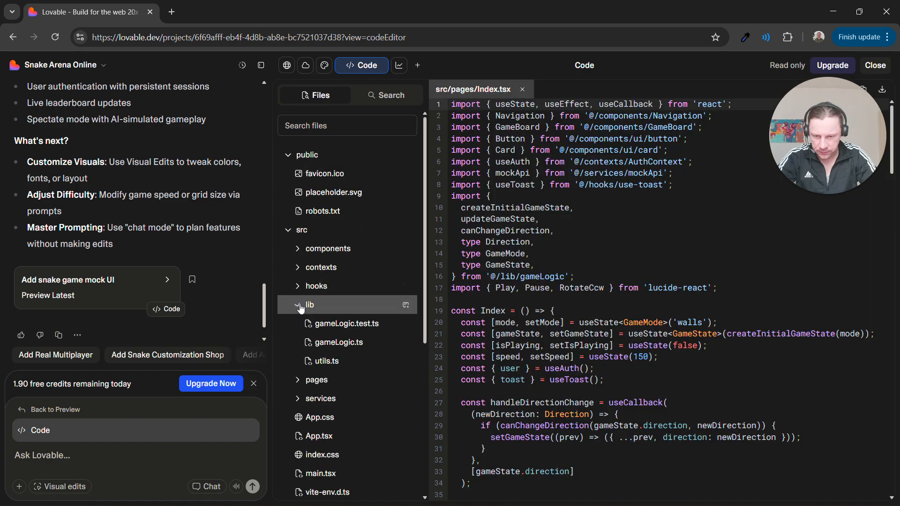
scroll("down", 3)
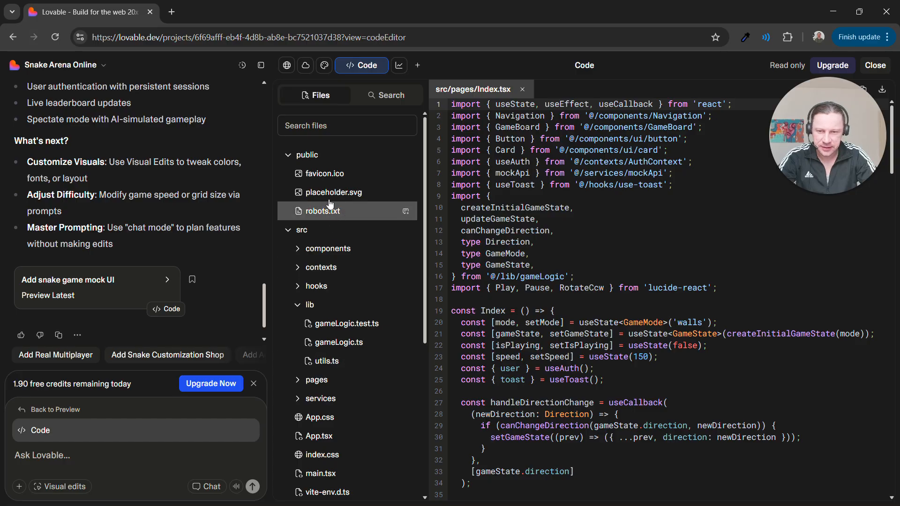
mouse_move(319, 103)
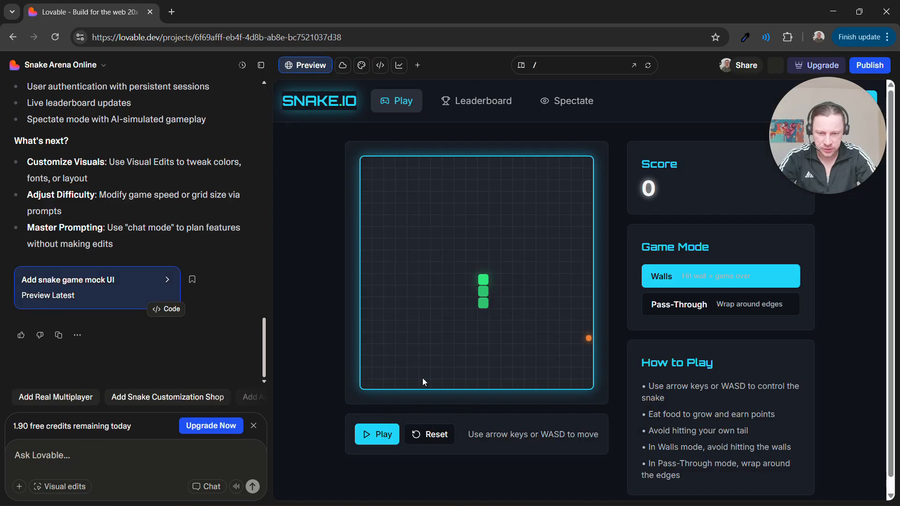
- Start a Walls-mode game and steer the snake to a score of 100
left_click(377, 435)
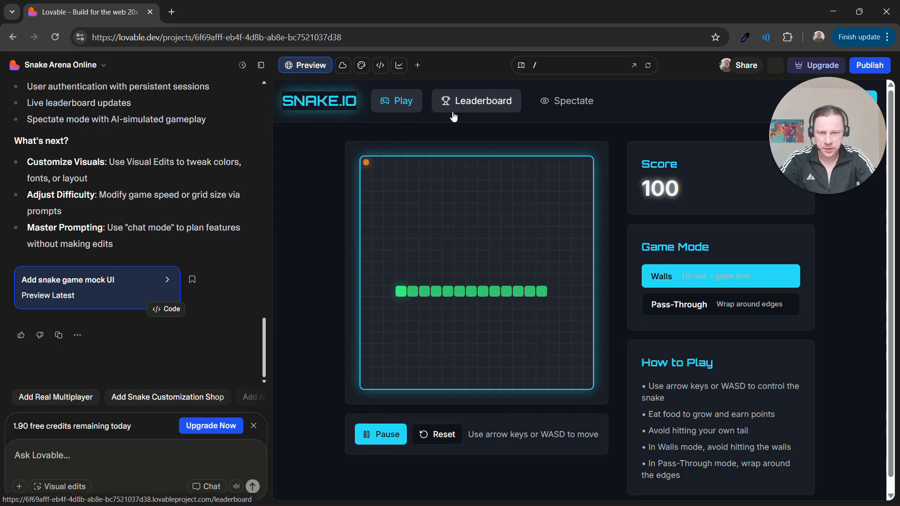
- View the game's leaderboard page and scroll through the rankings
left_click(476, 101)
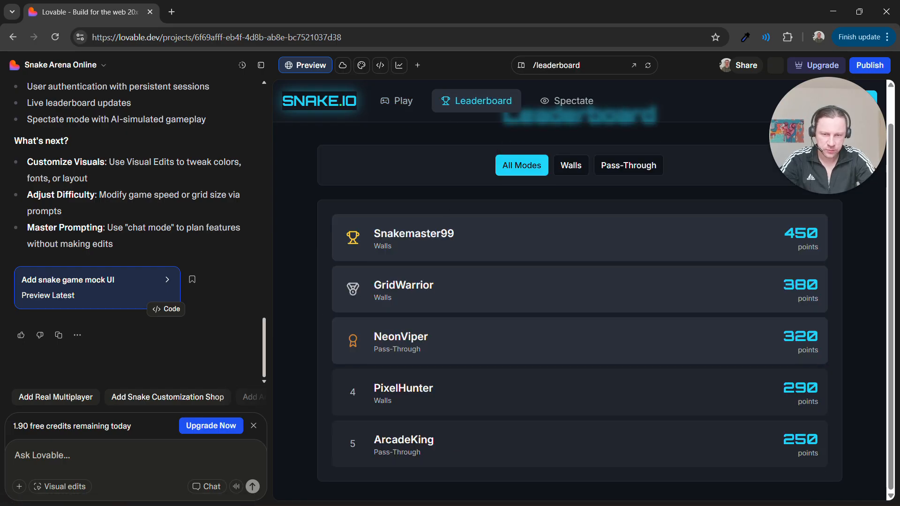
left_click(576, 204)
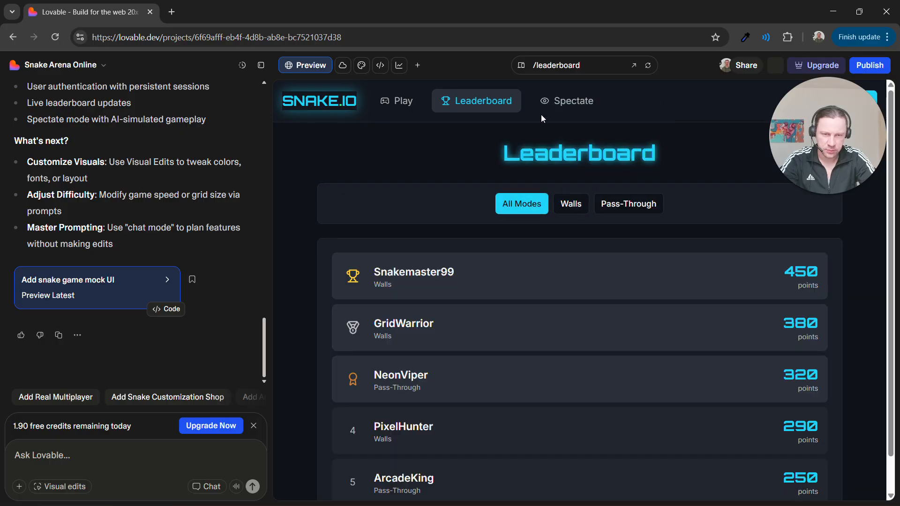
scroll("down", 3)
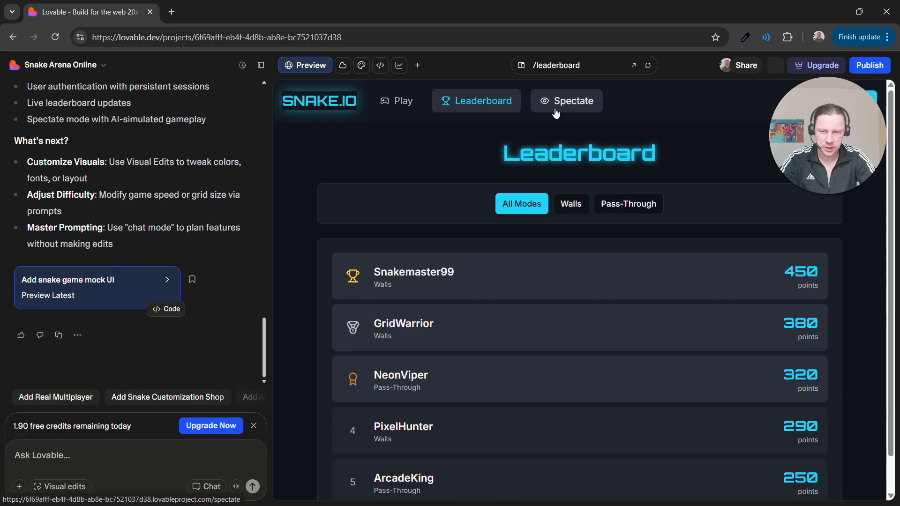
- On the Spectate page, watch GridWarrior's live game, then Snakemaster99's Walls game
left_click(566, 101)
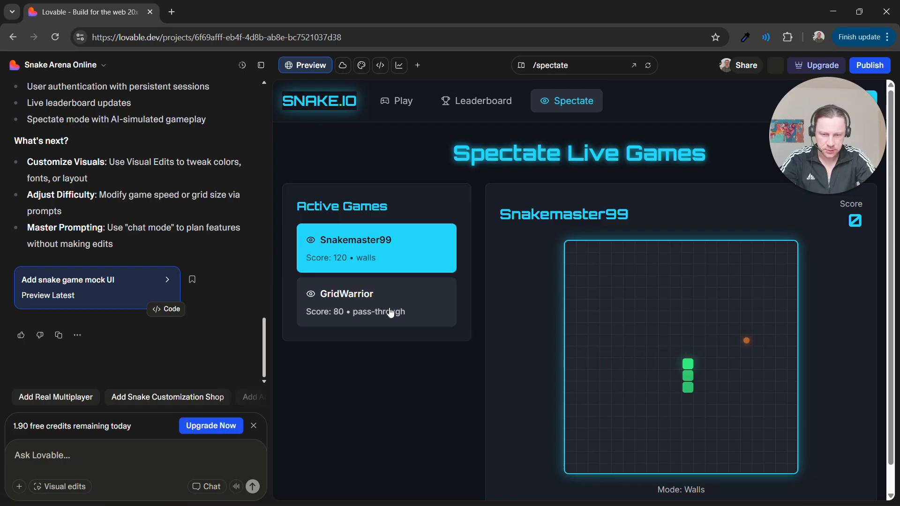
left_click(390, 302)
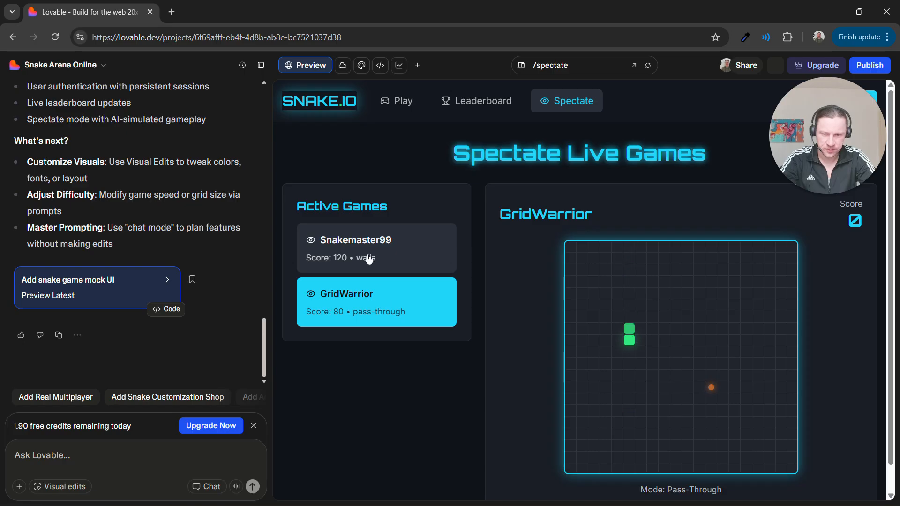
left_click(376, 248)
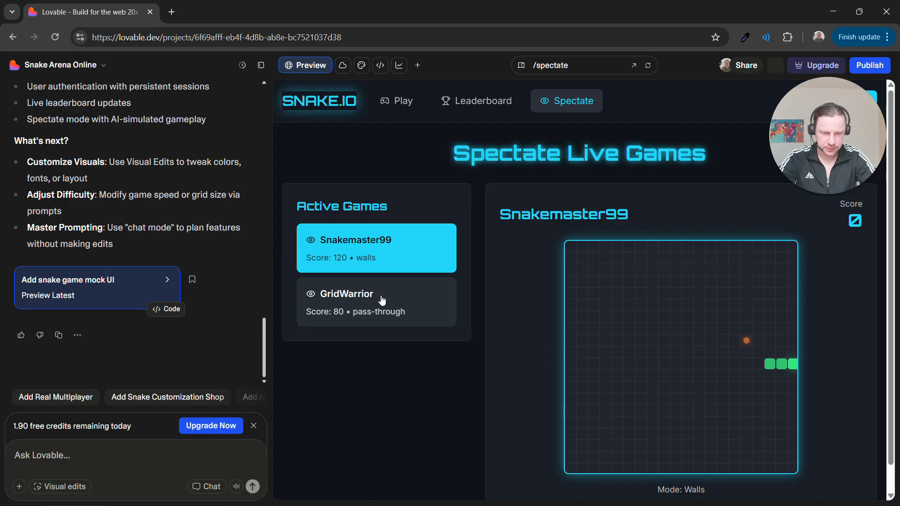
mouse_move(399, 316)
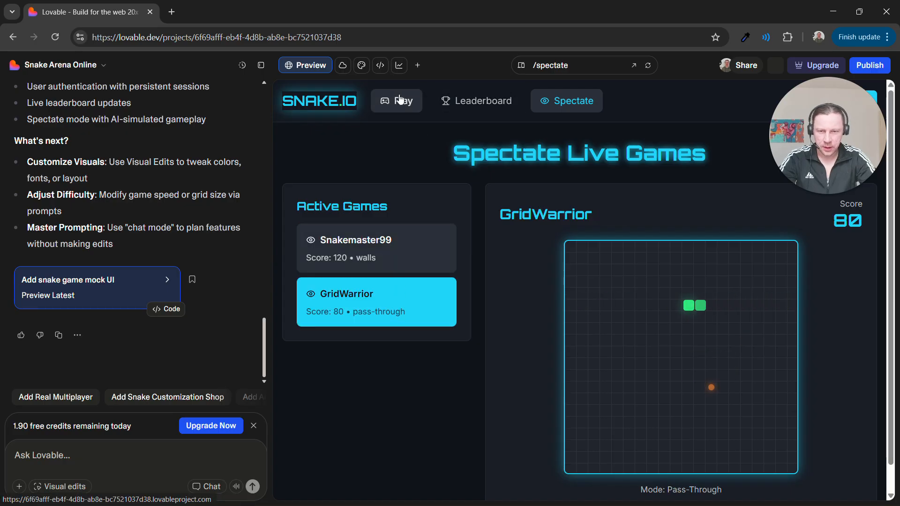
- Go to the Play page, start a Pass-Through game, then pause it
left_click(396, 101)
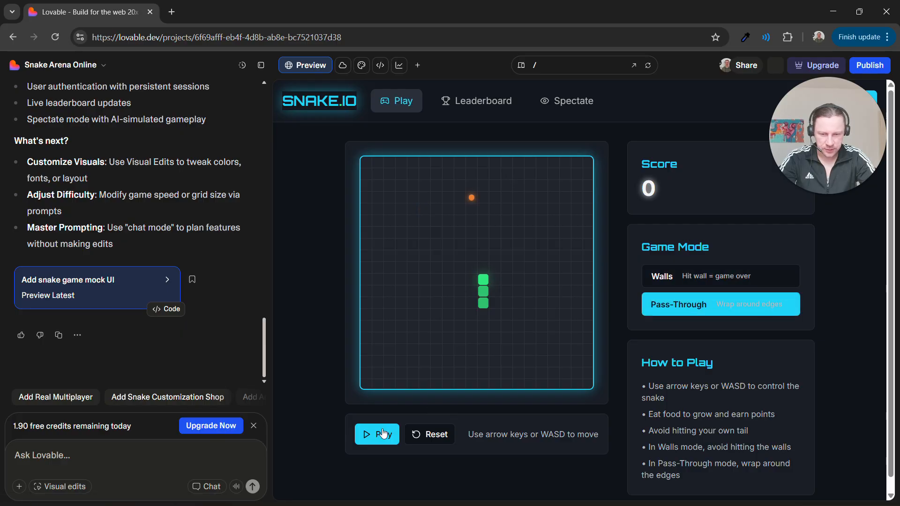
left_click(376, 434)
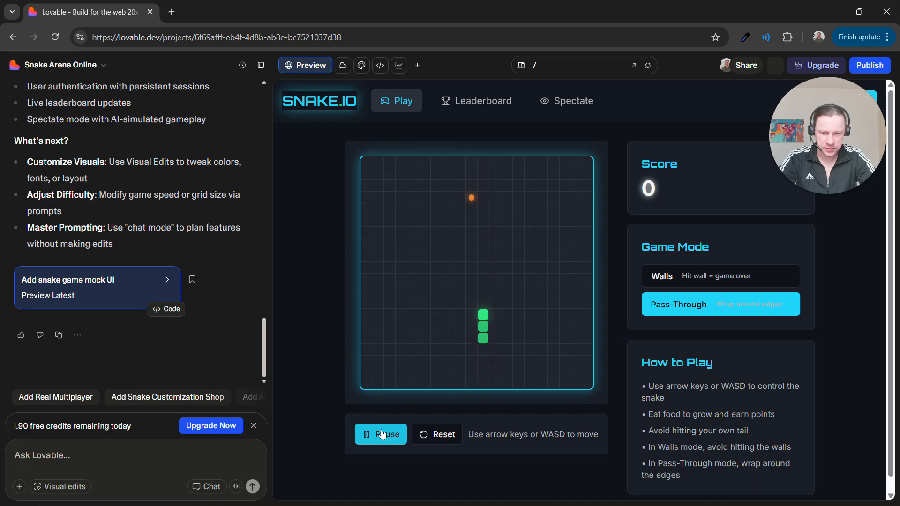
left_click(381, 435)
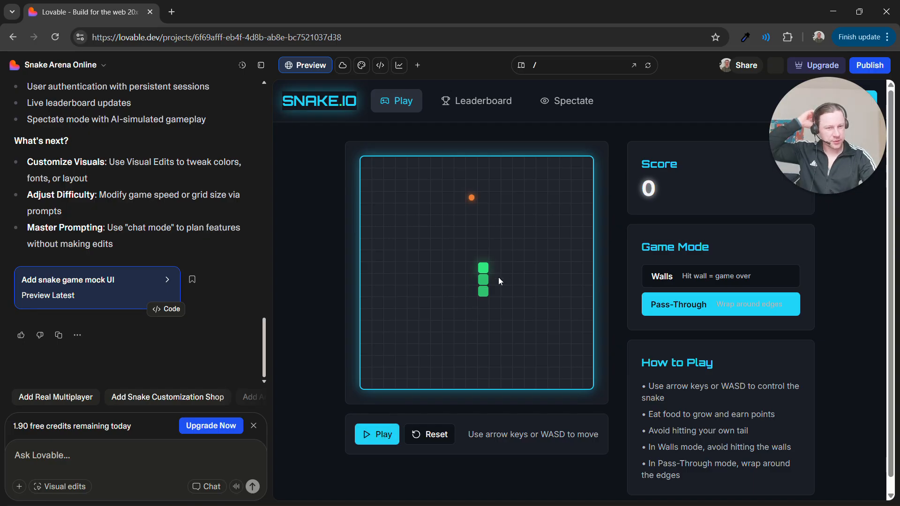
mouse_move(457, 179)
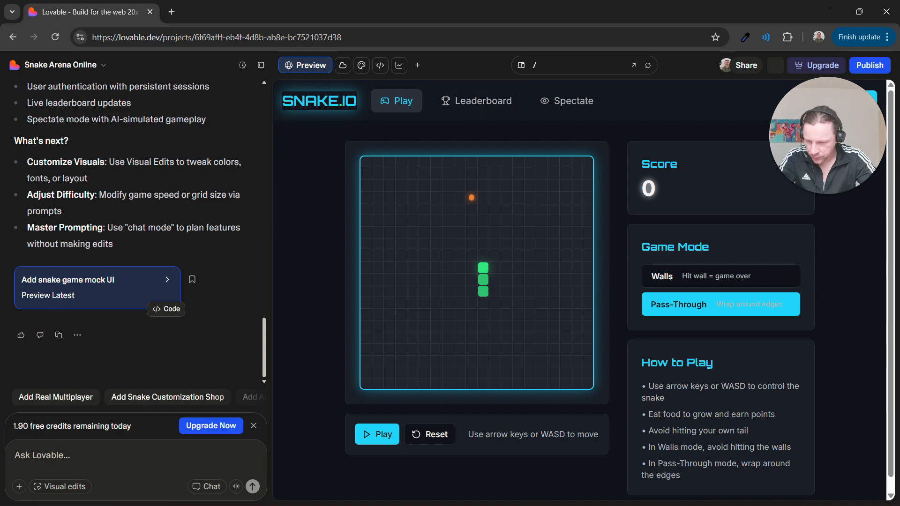
mouse_move(558, 249)
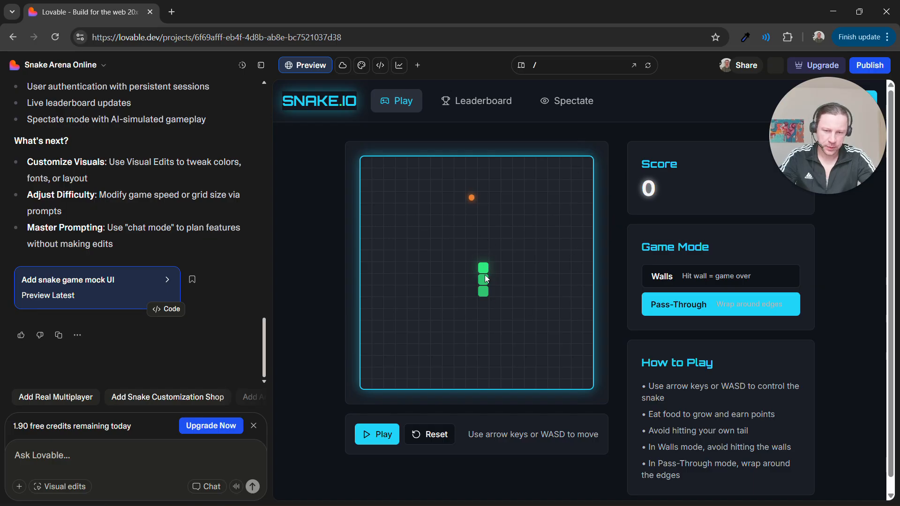
mouse_move(473, 115)
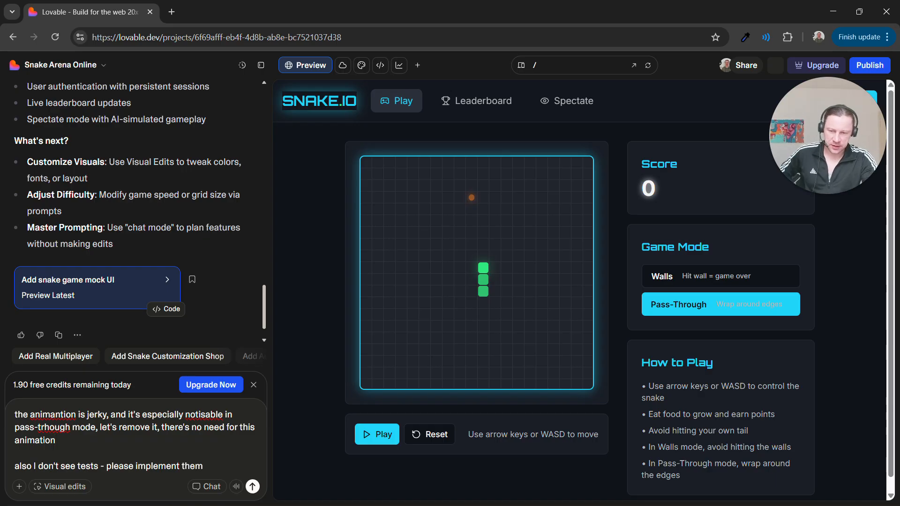
- Send the request to remove the jerky board animation and add component tests
left_click(253, 487)
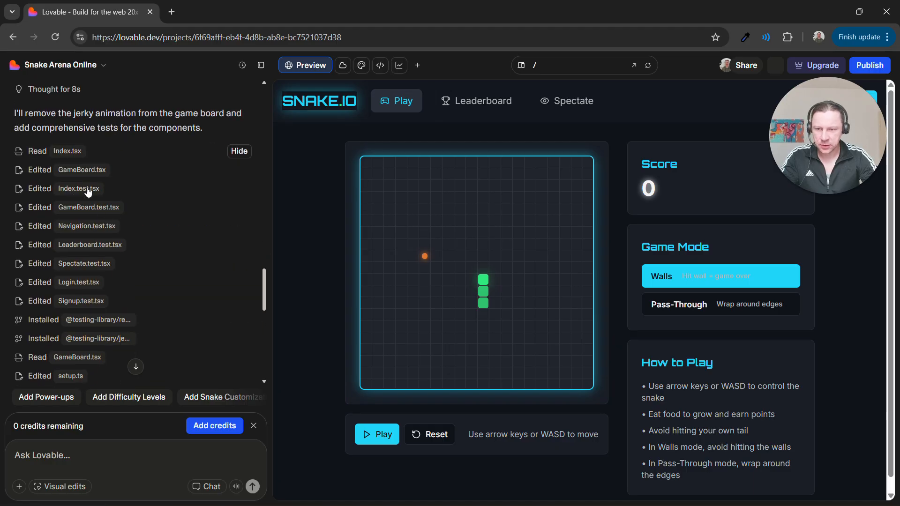
- Open Index.test.tsx in the code view, then Leaderboard.tsx from src/pages
left_click(380, 65)
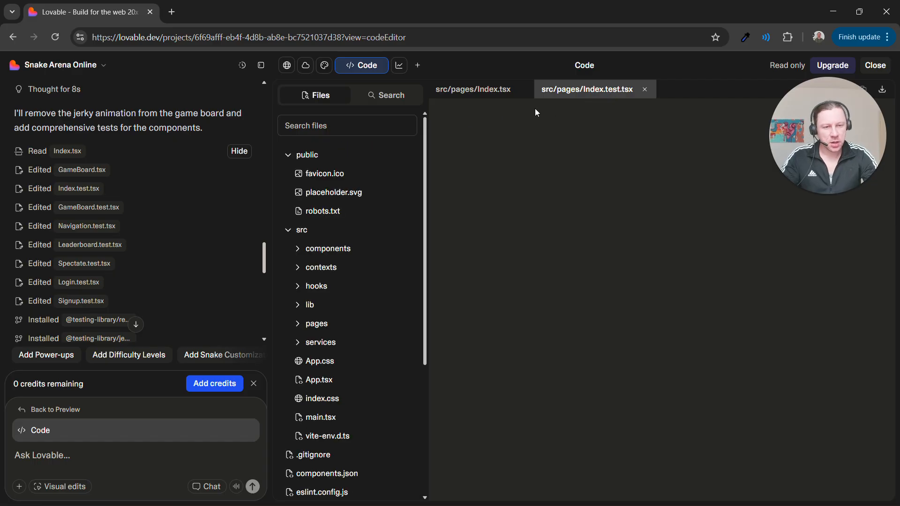
mouse_move(593, 95)
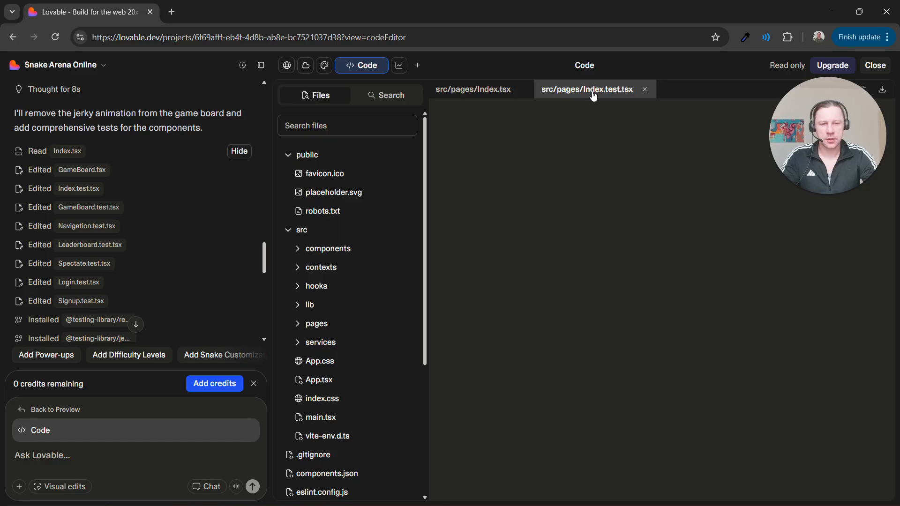
mouse_move(576, 109)
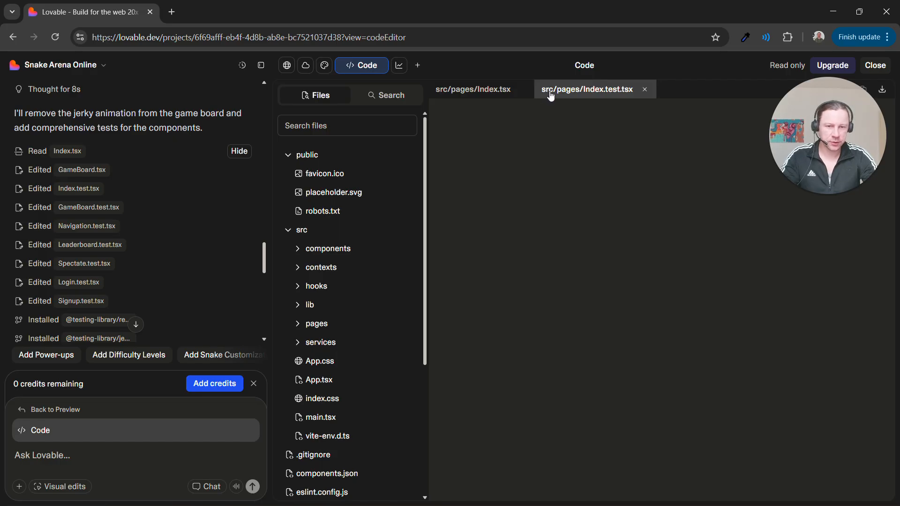
scroll("down", 3)
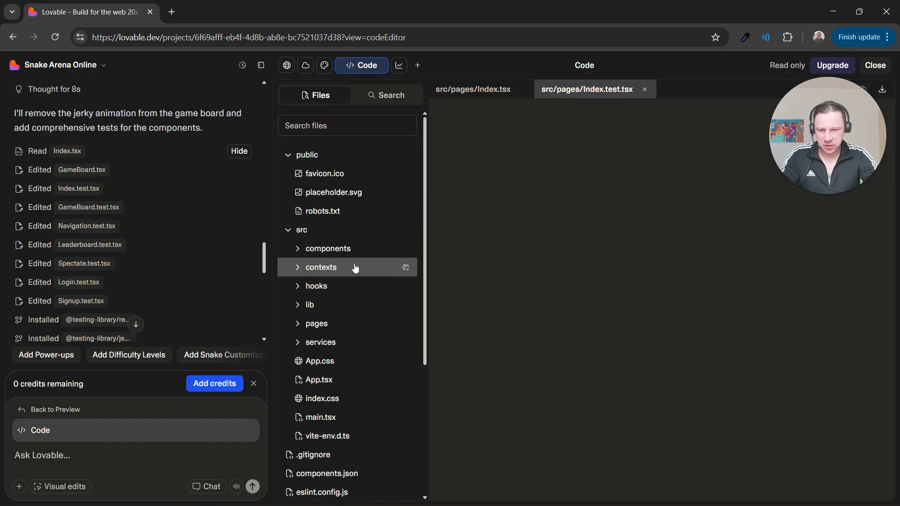
mouse_move(345, 252)
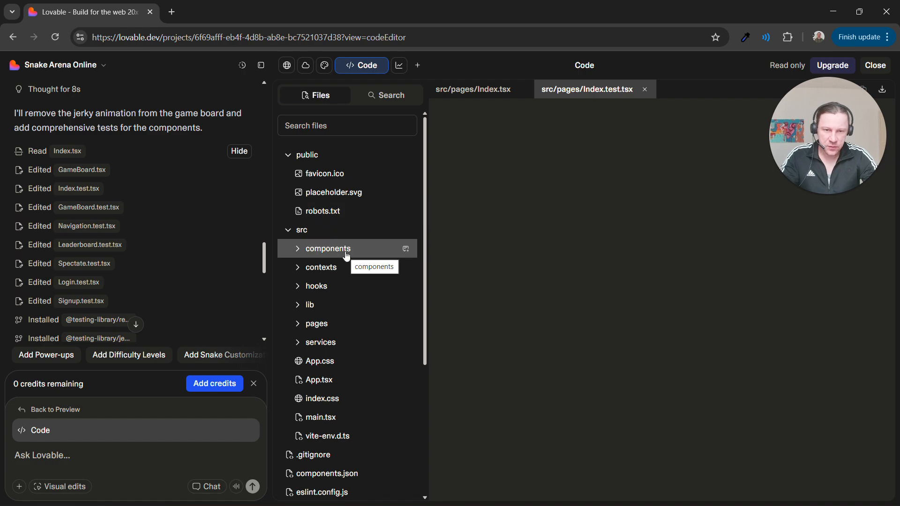
scroll("down", 3)
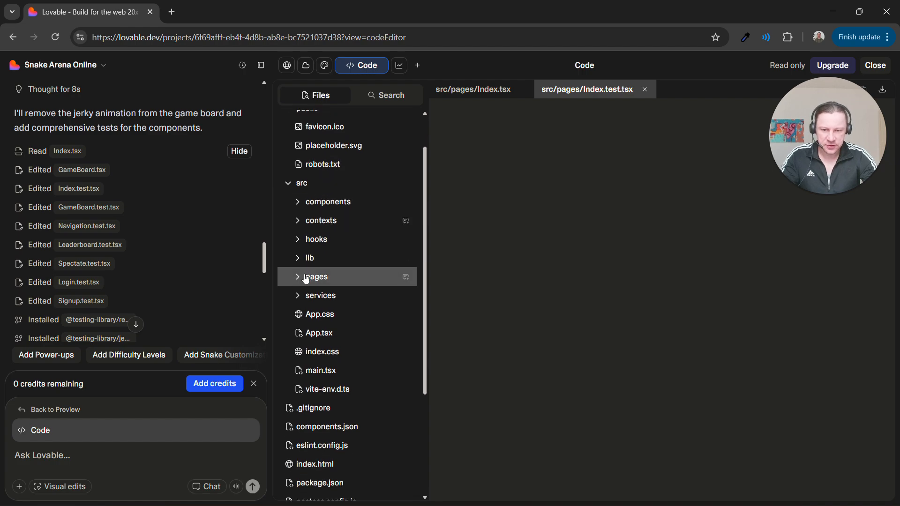
left_click(316, 276)
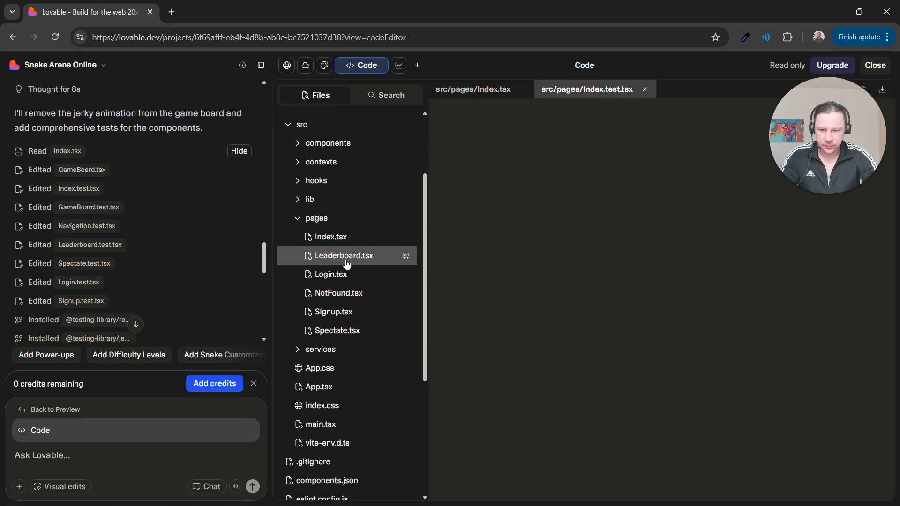
left_click(344, 255)
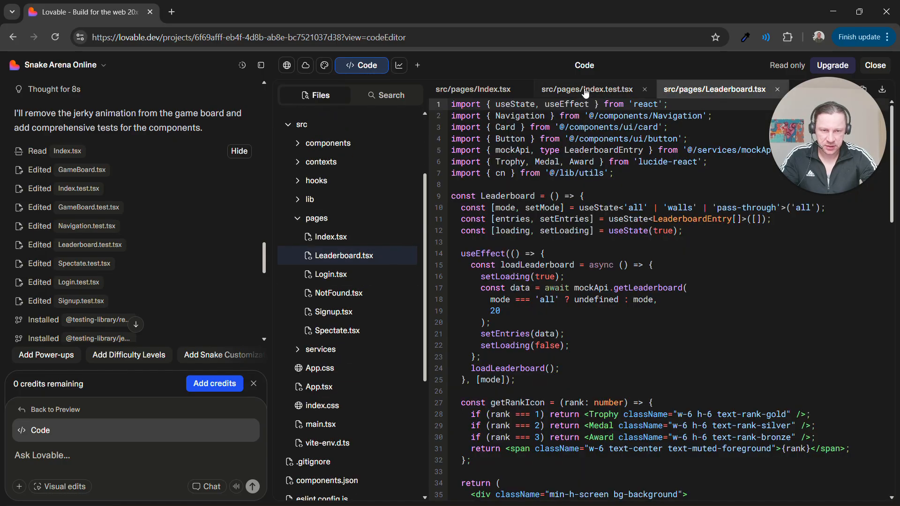
- Compare Index.test.tsx with Leaderboard.tsx, open Leaderboard.test.tsx, and close Leaderboard.tsx
left_click(586, 89)
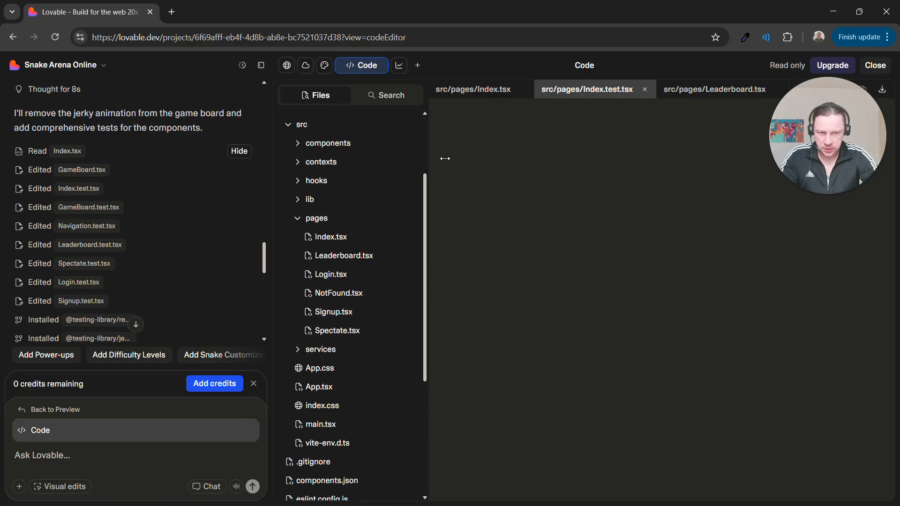
scroll("down", 3)
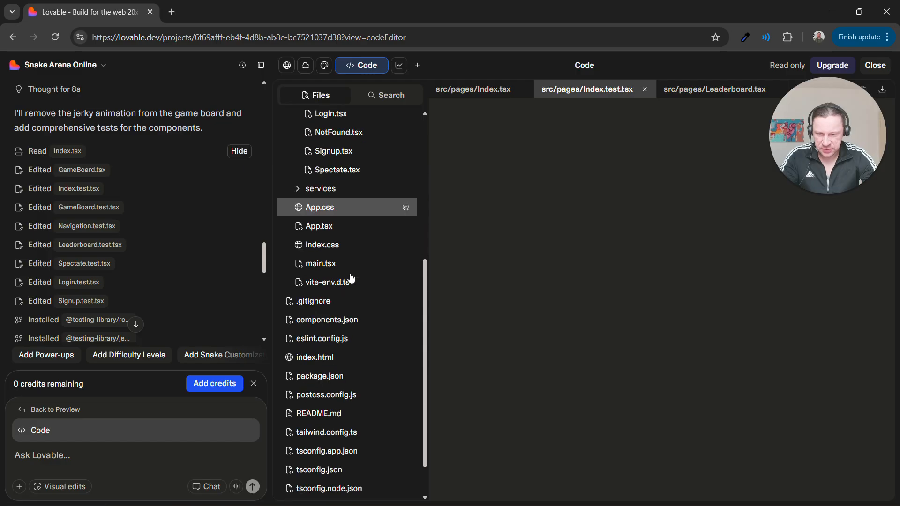
left_click(714, 89)
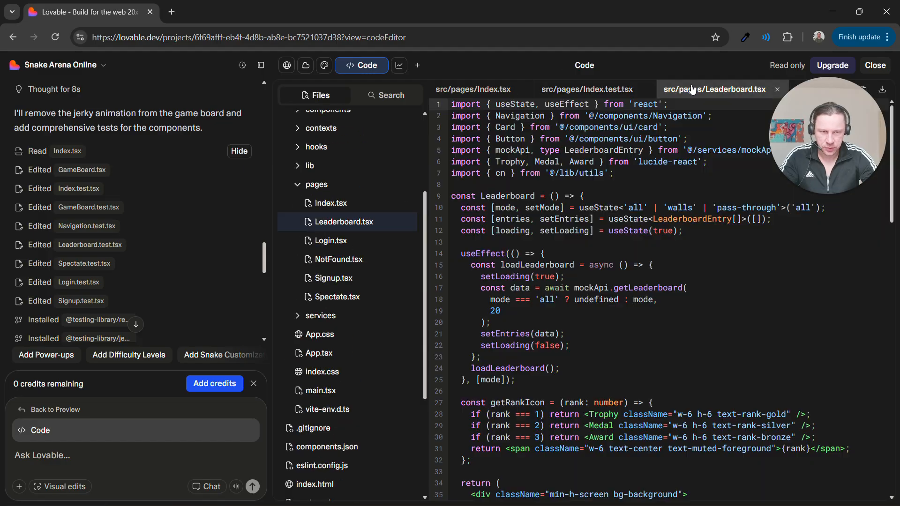
left_click(588, 89)
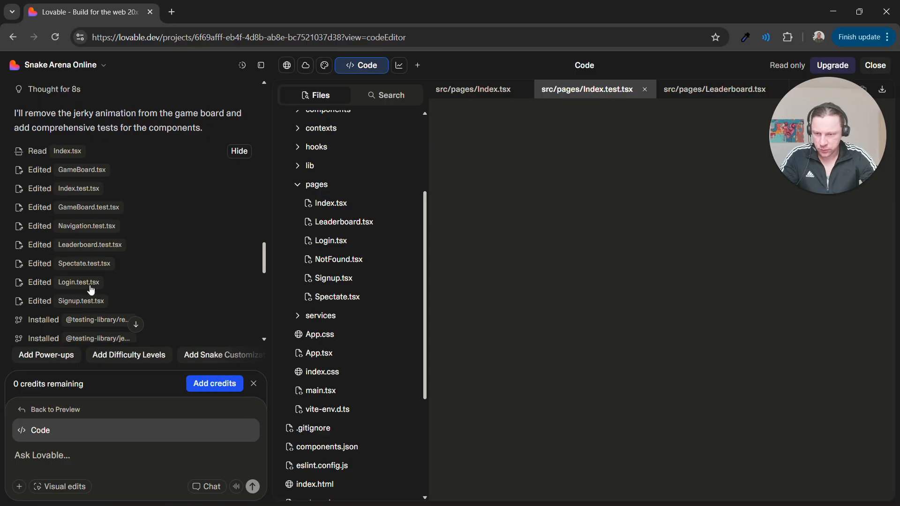
left_click(645, 89)
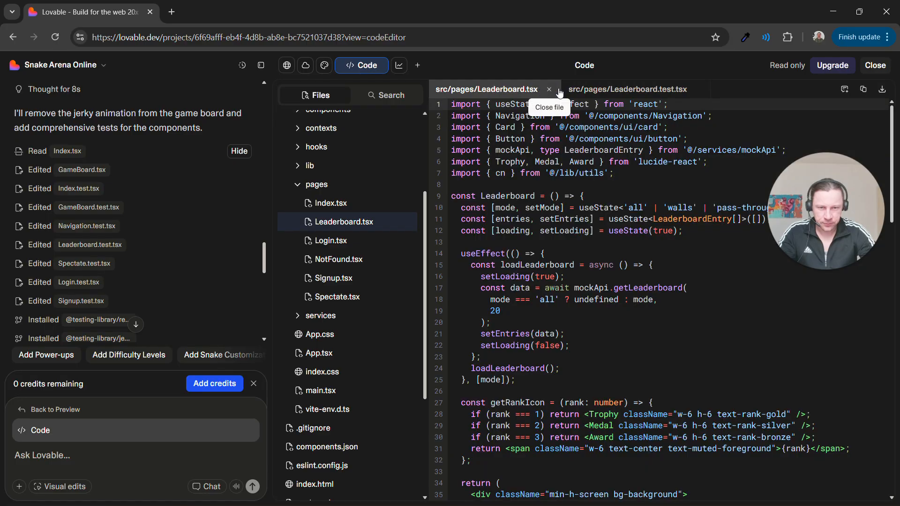
left_click(549, 89)
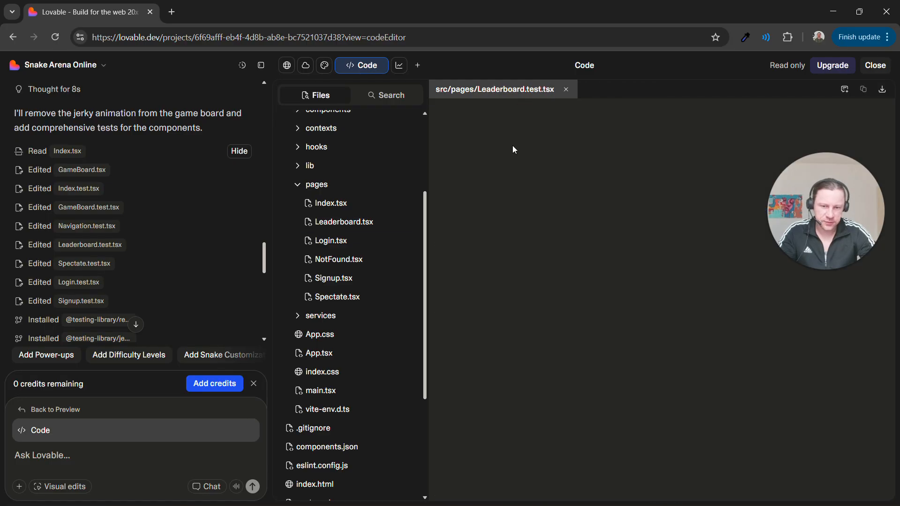
- Play a Pass-Through round to 40 points, then visit Spectate and return to Play
left_click(286, 65)
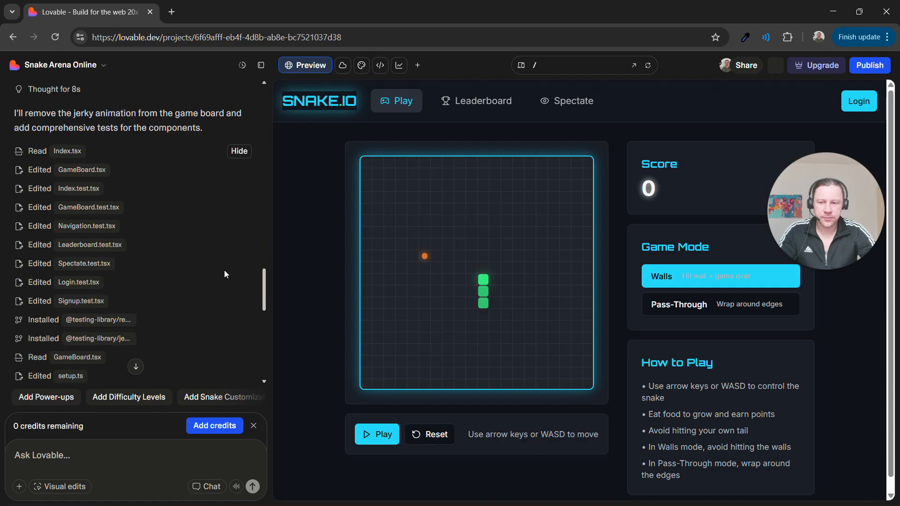
left_click(376, 434)
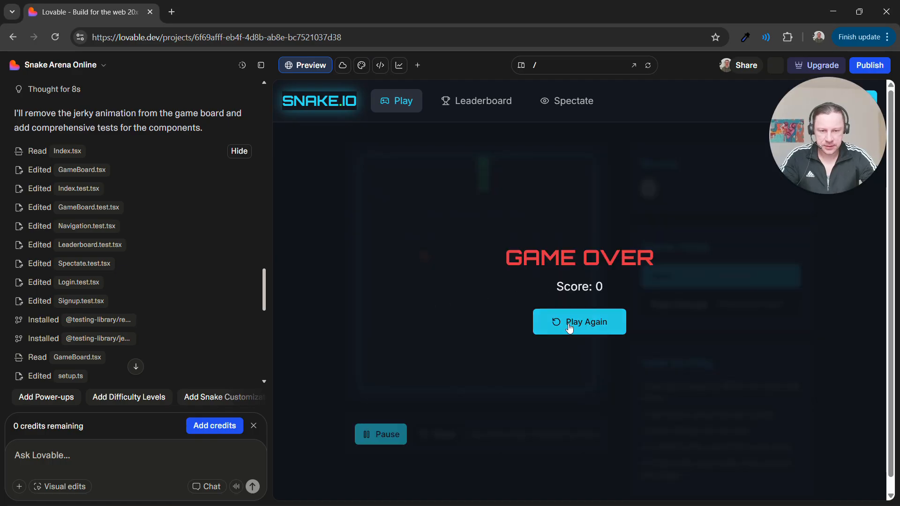
left_click(580, 322)
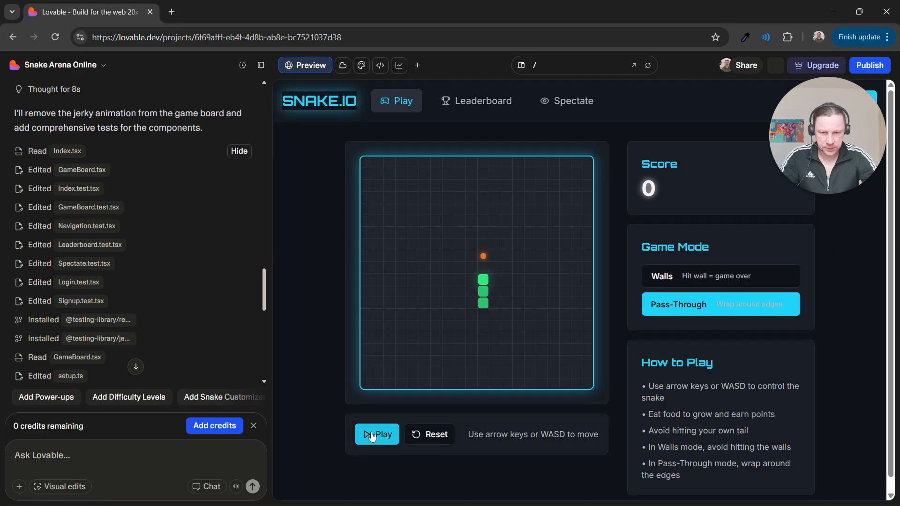
left_click(377, 434)
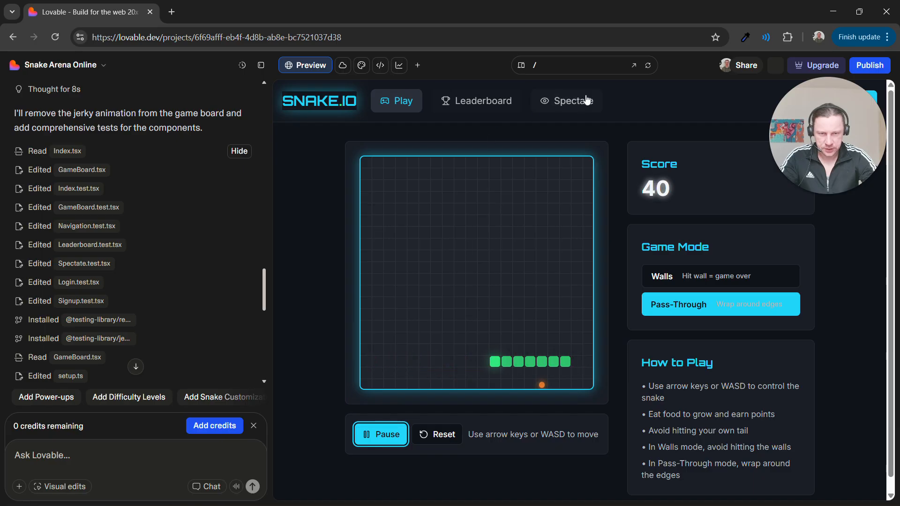
left_click(568, 100)
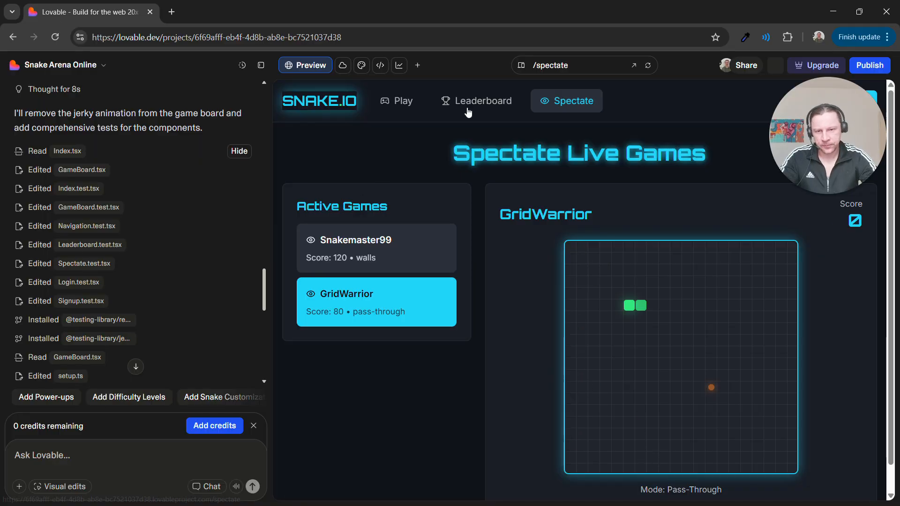
left_click(397, 101)
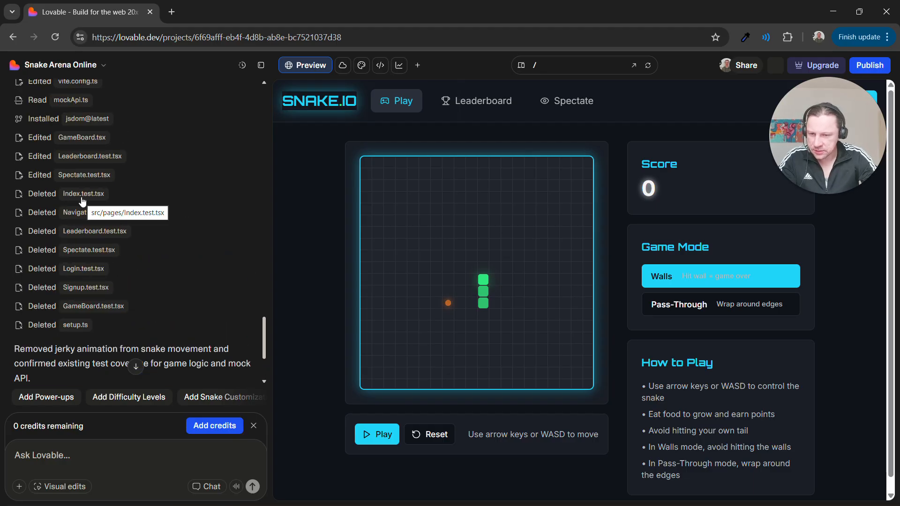
left_click(379, 65)
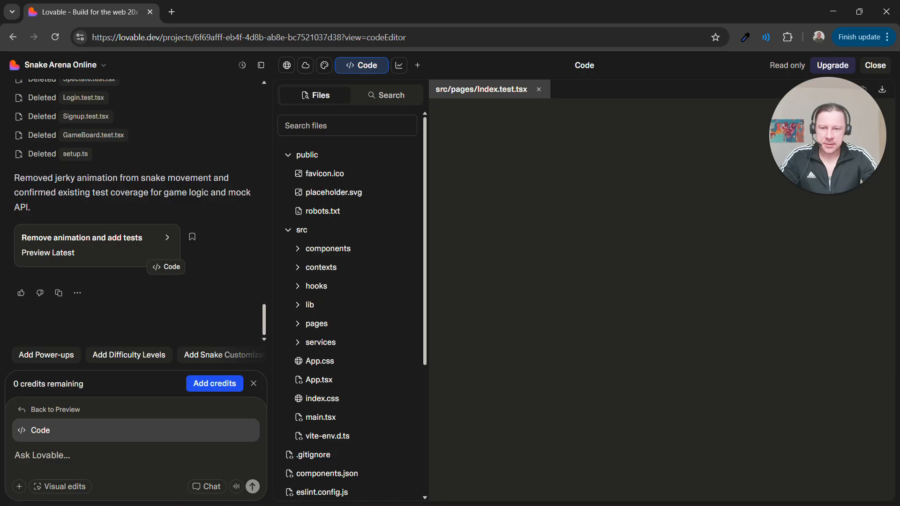
mouse_move(539, 89)
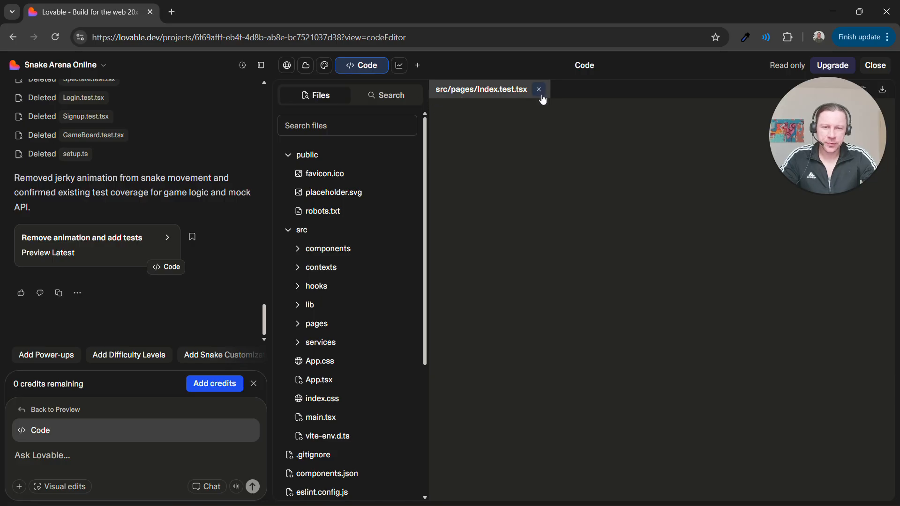
left_click(286, 65)
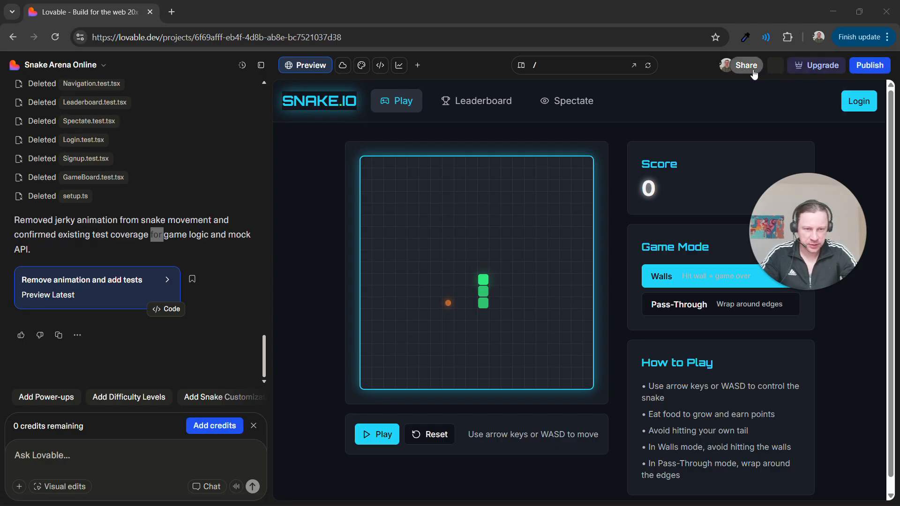
mouse_move(800, 110)
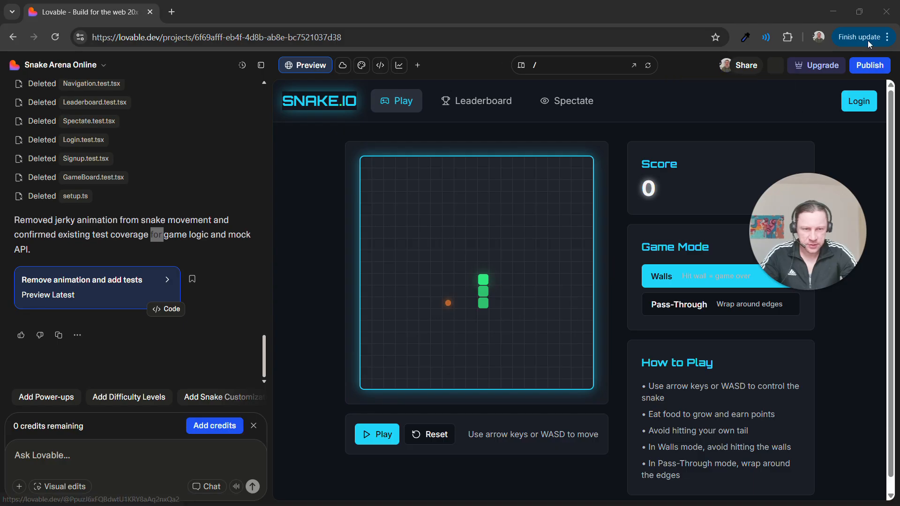
- Connect the project to a new snake-arena-online GitHub repo, confirm the transfer, and view it on GitHub
left_click(870, 65)
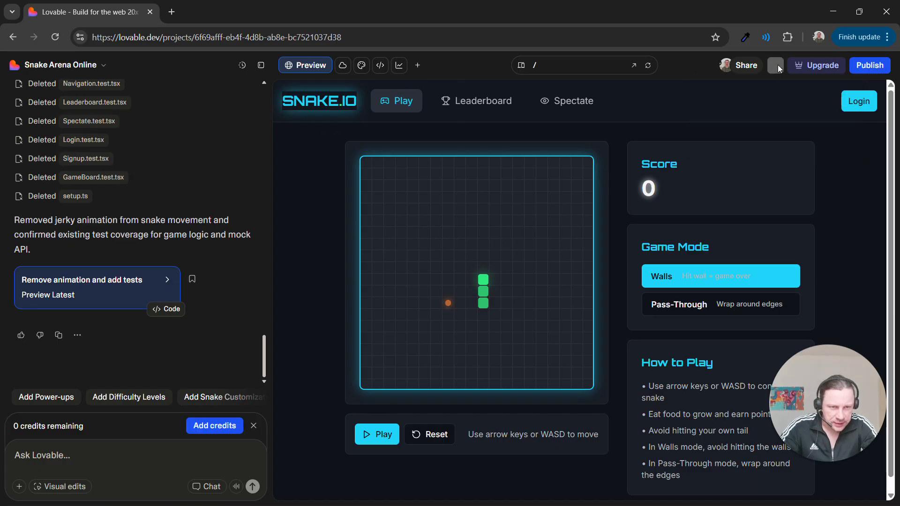
left_click(775, 65)
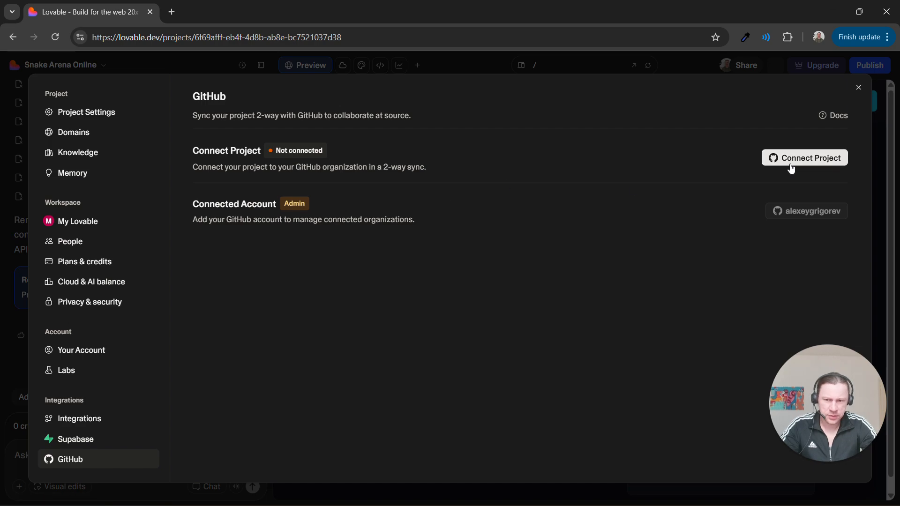
mouse_move(869, 262)
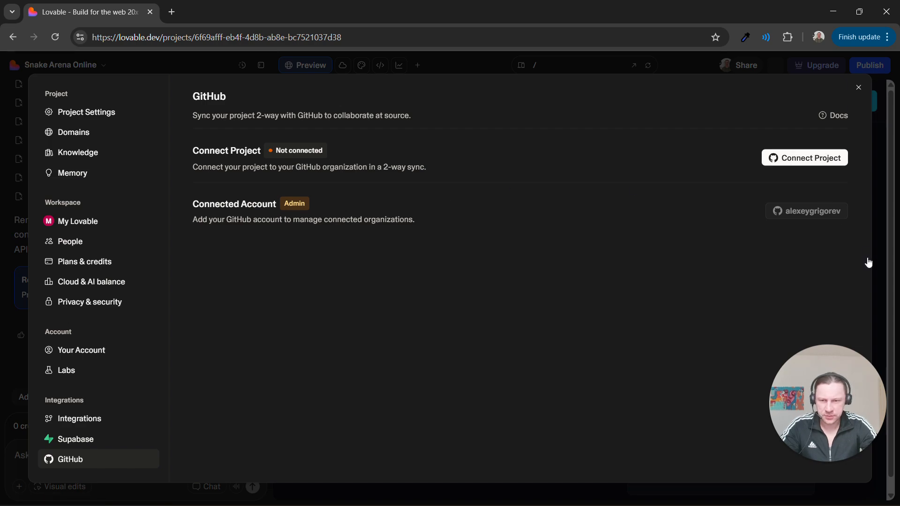
left_click(805, 158)
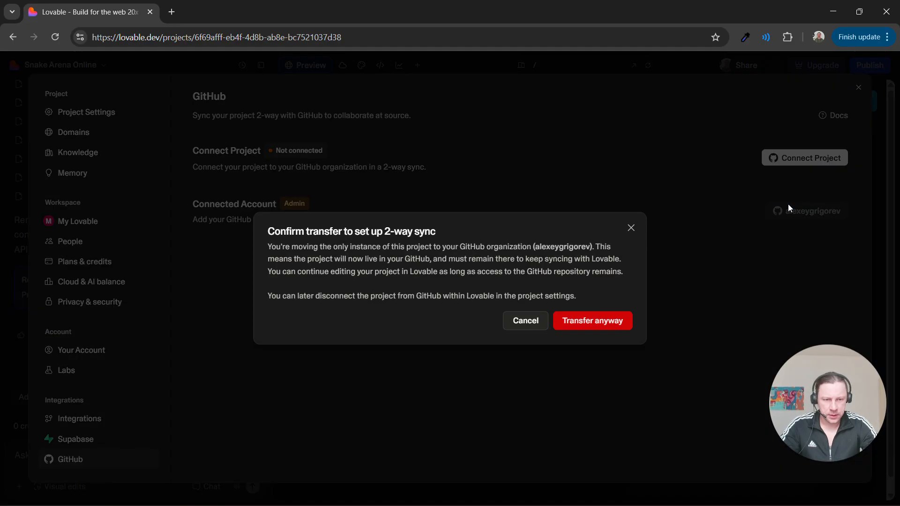
left_click(592, 320)
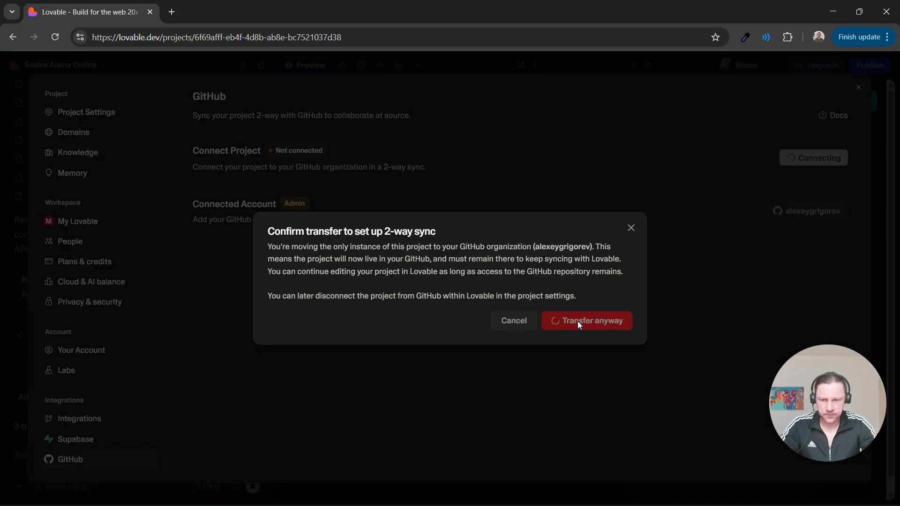
mouse_move(712, 256)
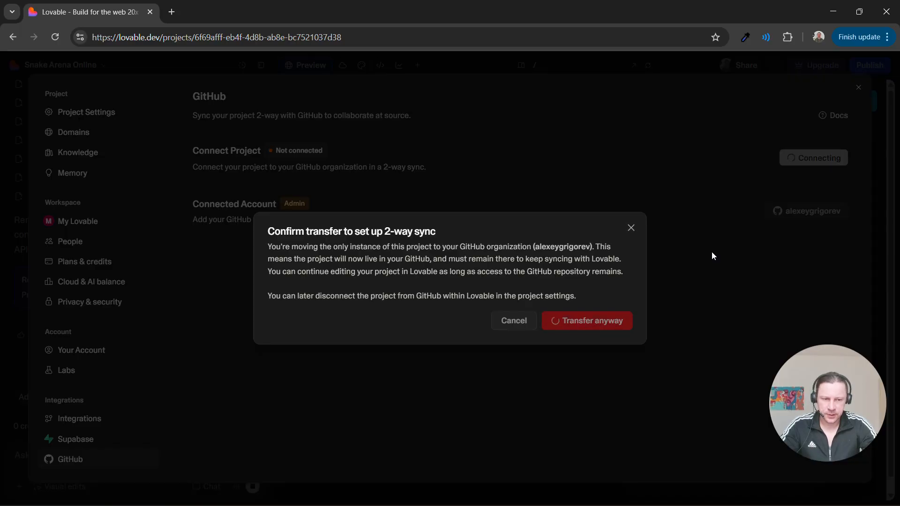
left_click(587, 320)
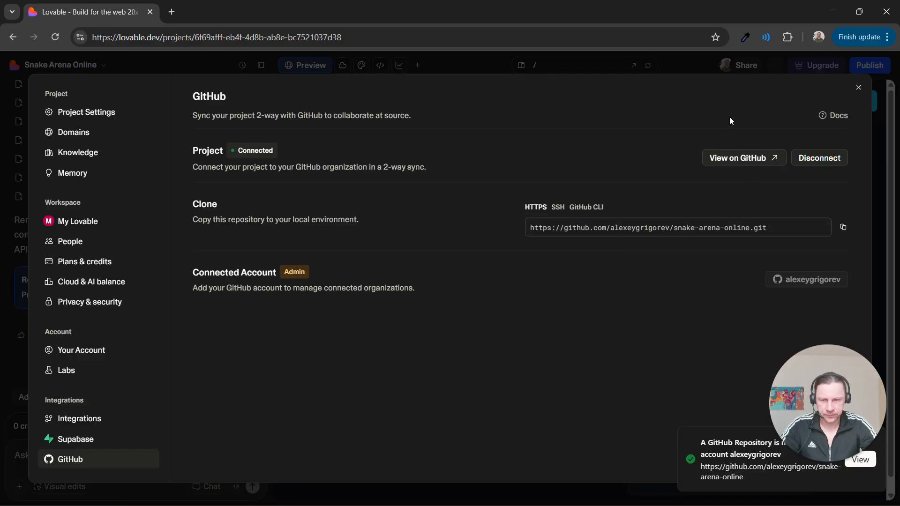
left_click(743, 158)
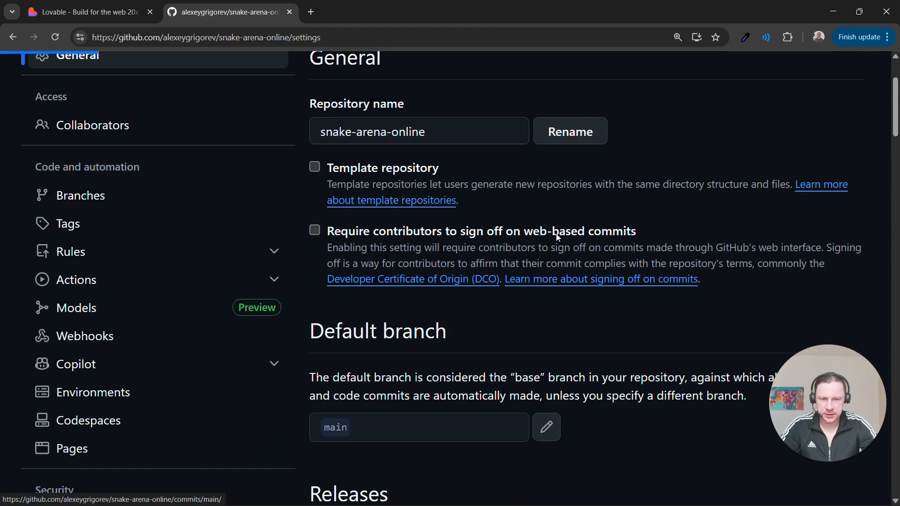
- Change the snake-arena-online repository's visibility to public from the Danger Zone
scroll("down", 3)
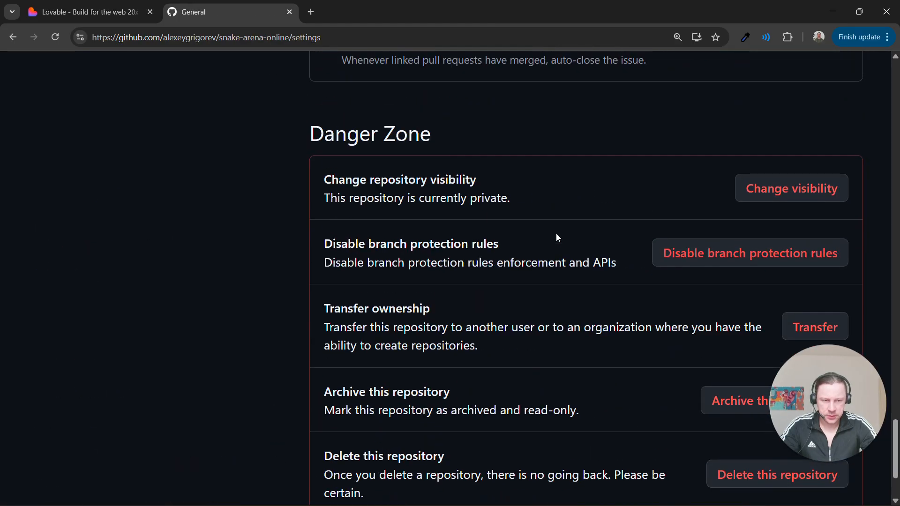
left_click(791, 188)
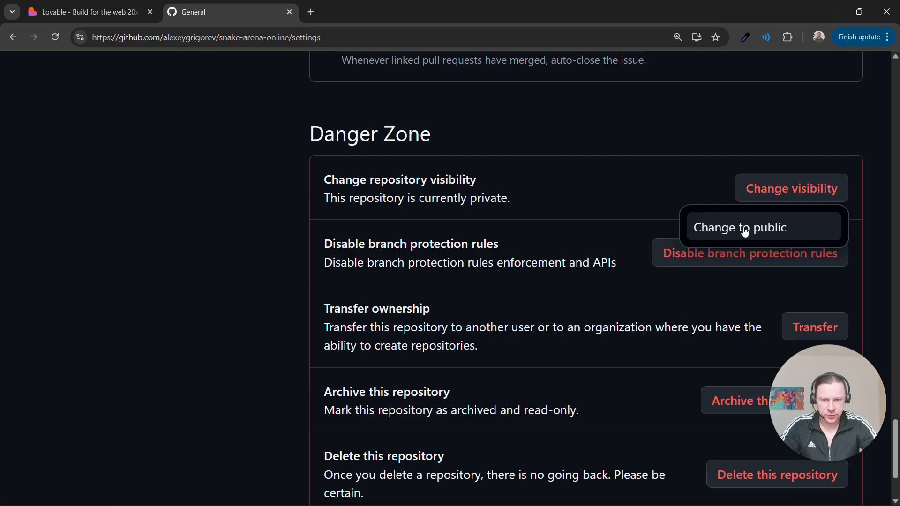
left_click(739, 227)
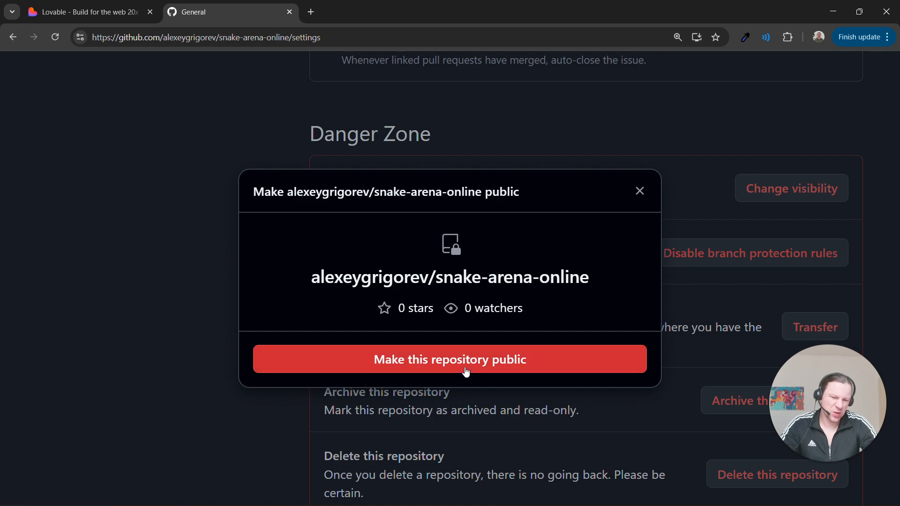
left_click(450, 359)
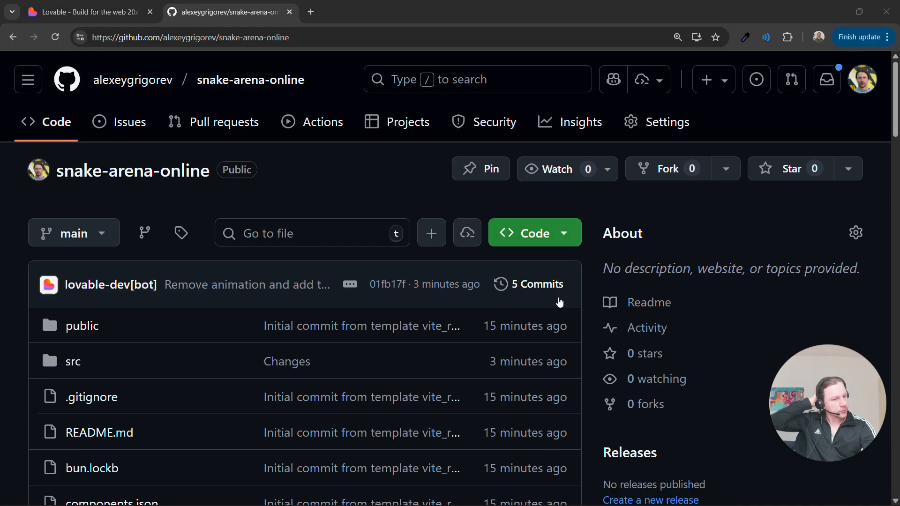
scroll("down", 3)
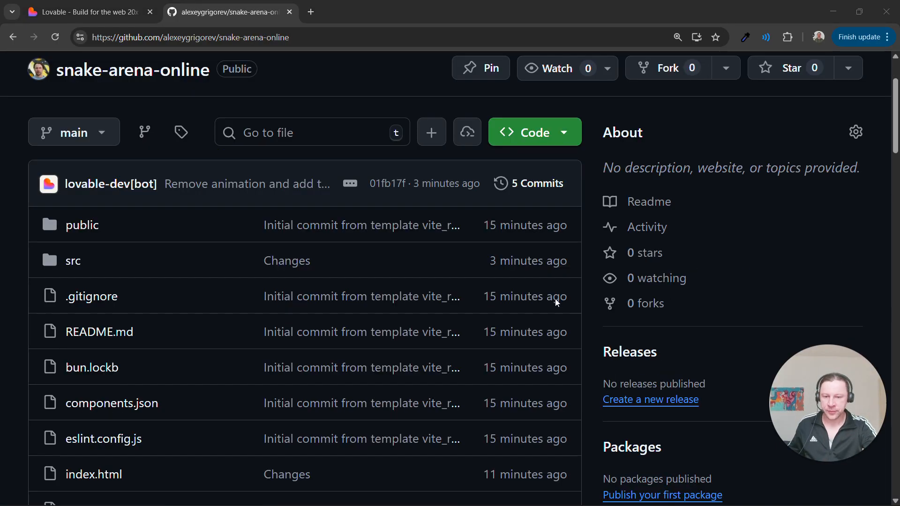
scroll("down", 3)
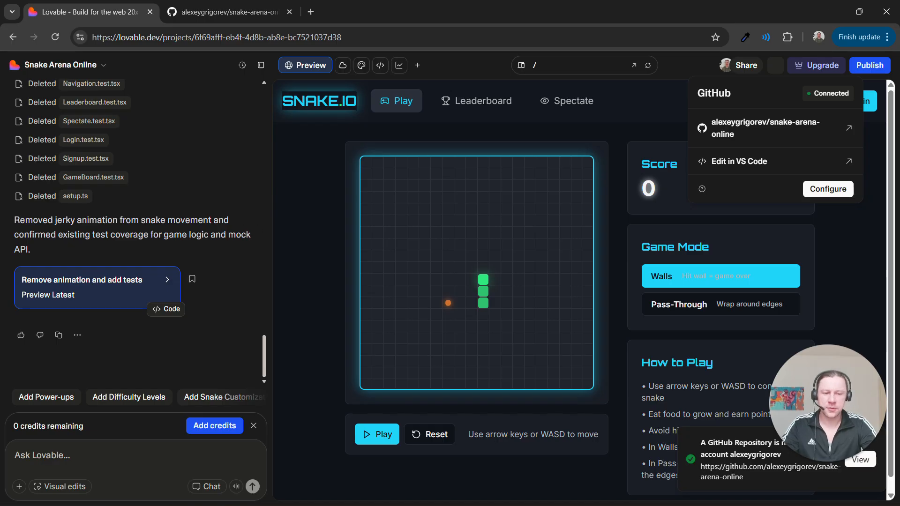
mouse_move(826, 79)
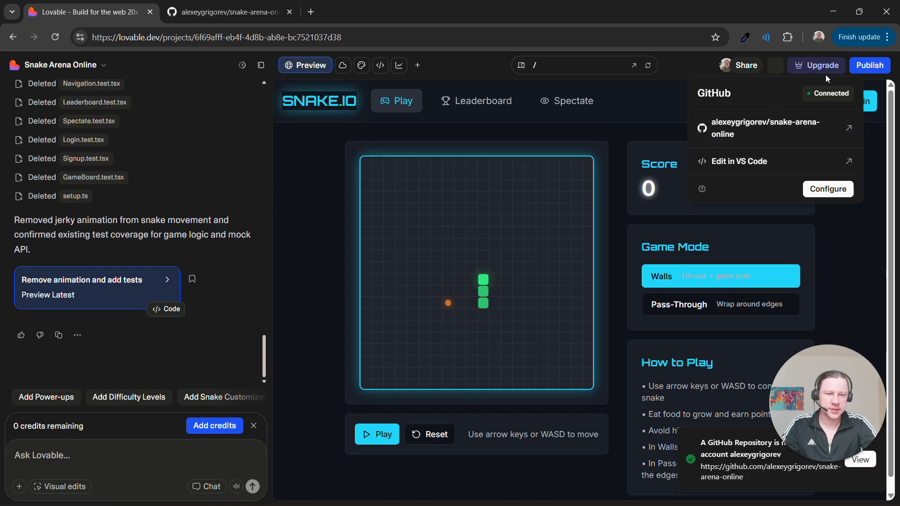
- Dismiss Lovable's GitHub connection summary showing the Connected status
left_click(678, 76)
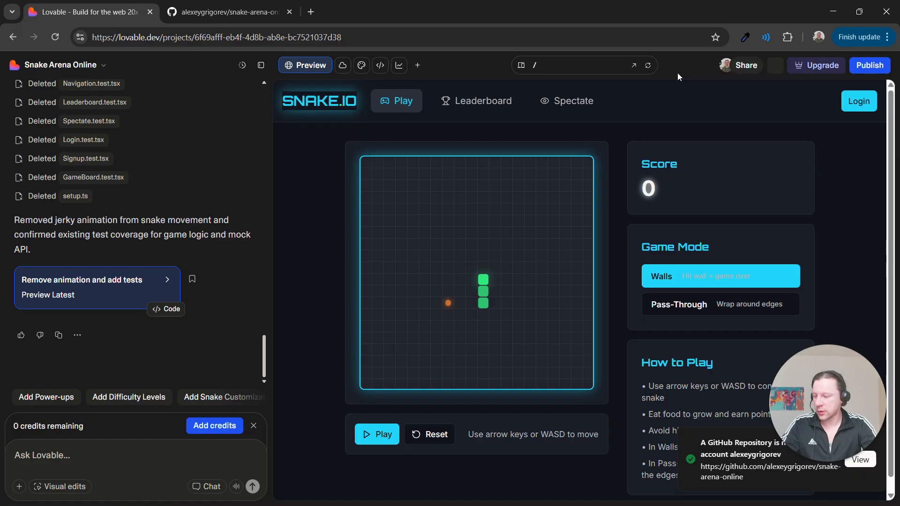
mouse_move(874, 236)
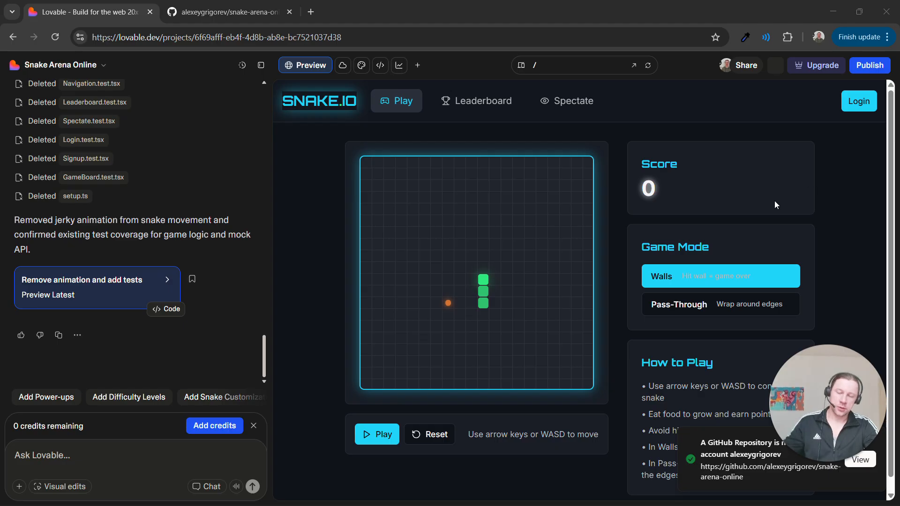
- On the snake-arena-online repo page, preview the Code clone options and browse the synced files
left_click(226, 13)
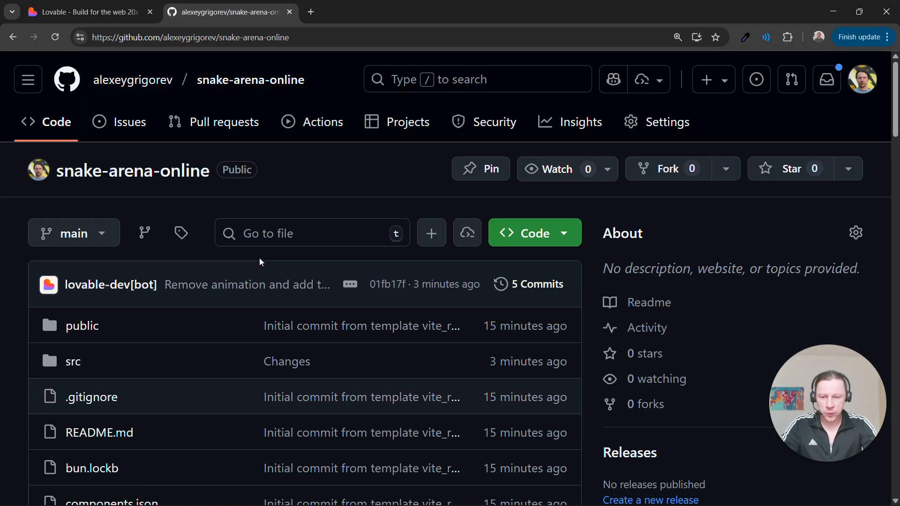
mouse_move(132, 174)
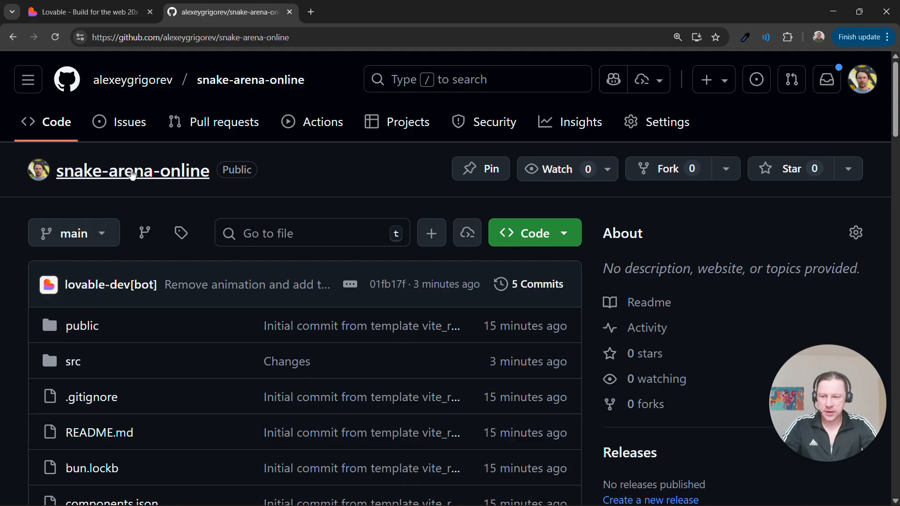
mouse_move(460, 218)
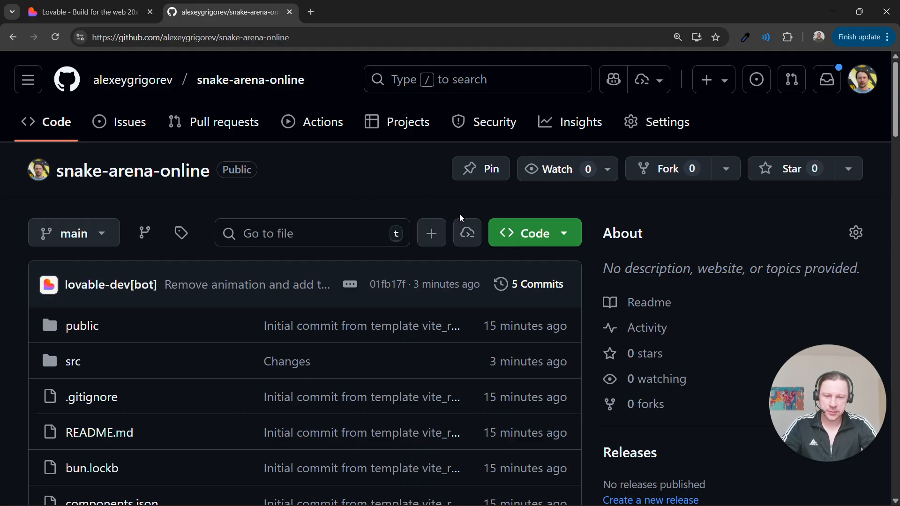
left_click(534, 232)
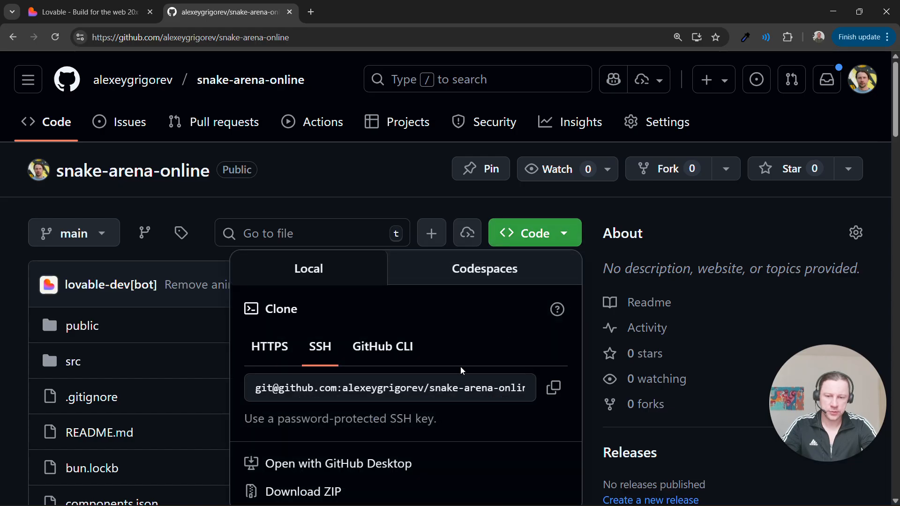
left_click(357, 185)
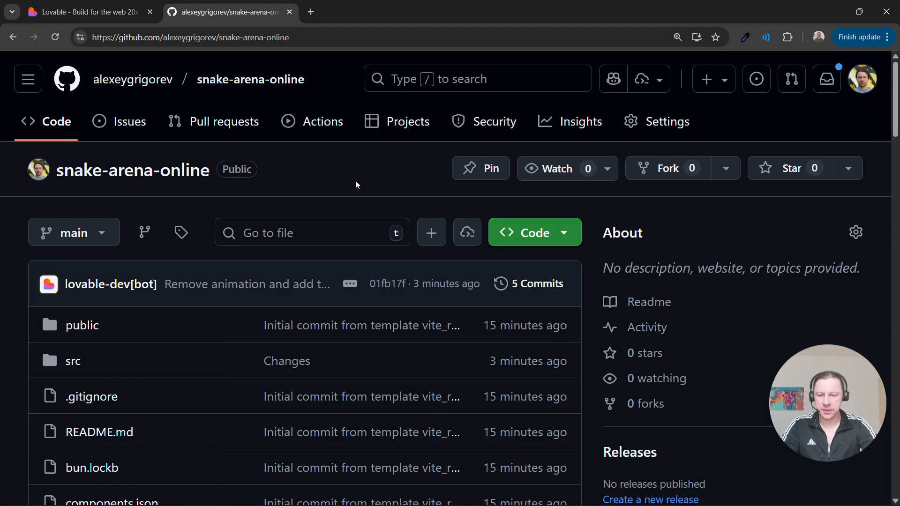
scroll("down", 3)
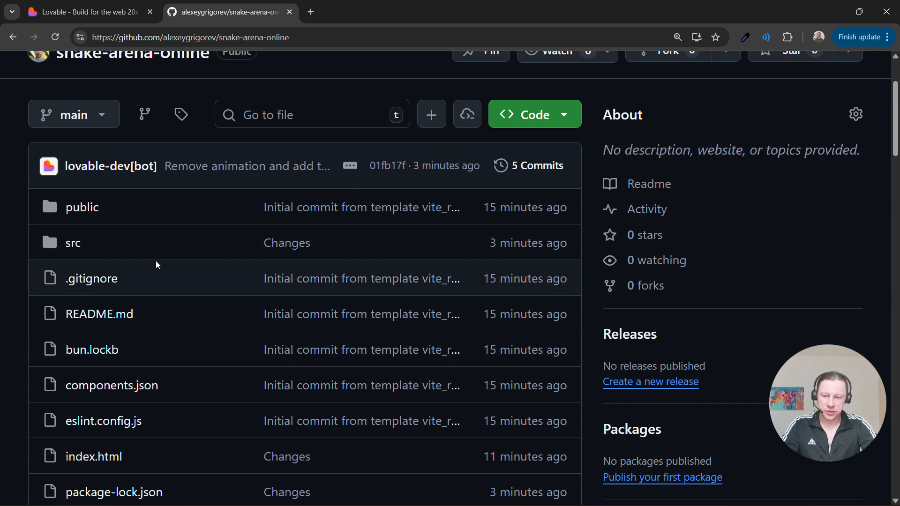
scroll("down", 3)
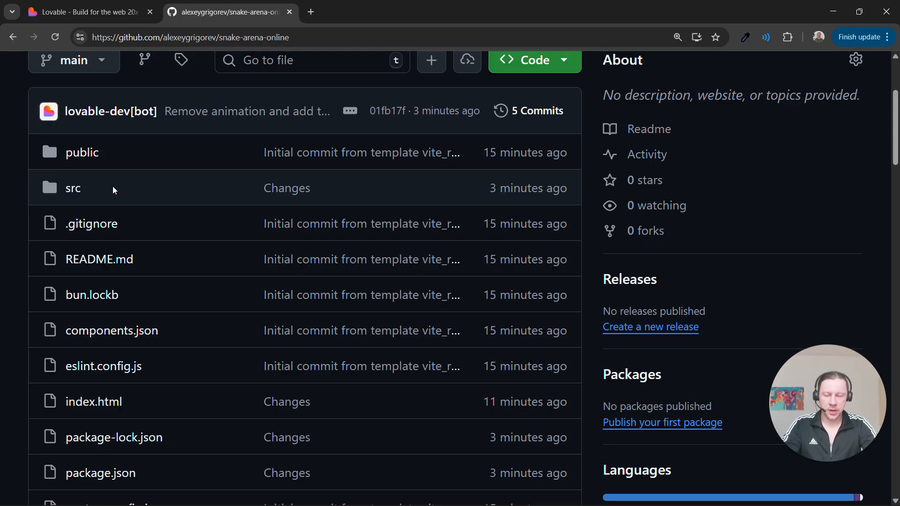
scroll("up", 3)
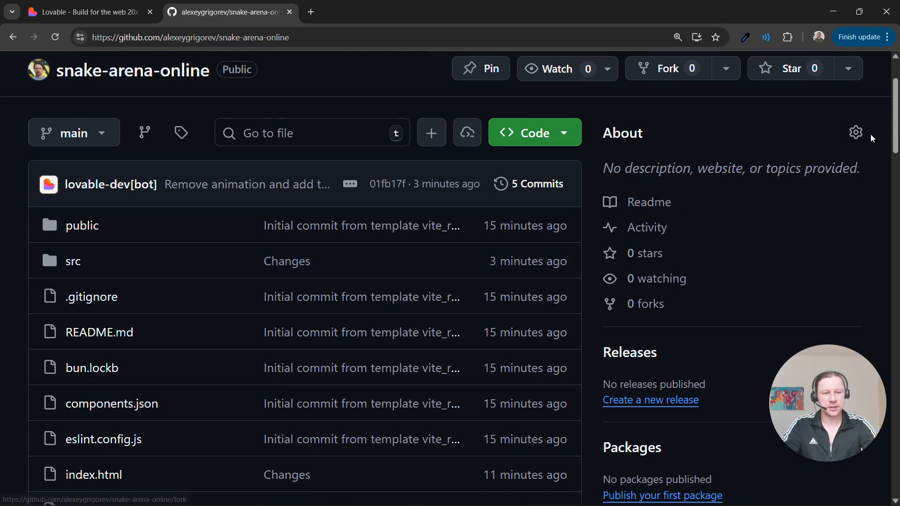